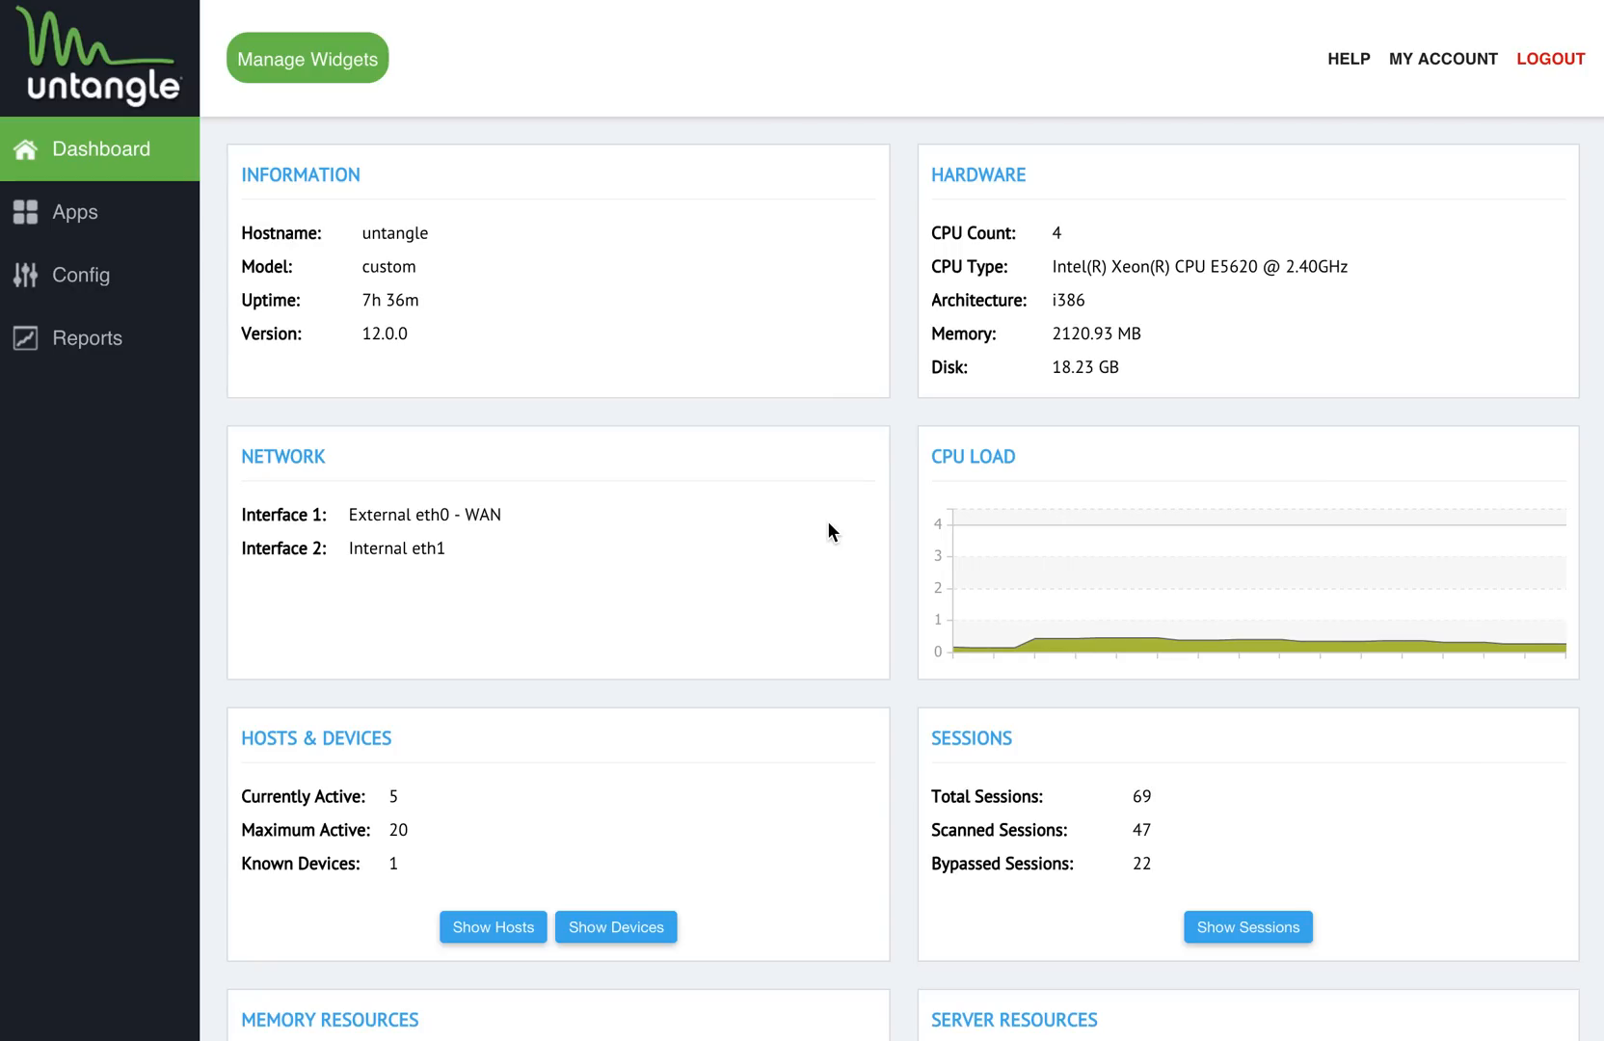
# Scroll through the dashboard, open Manage Widgets and add a new widget entry in the Dashboard Manager.
pyautogui.scroll(-3)
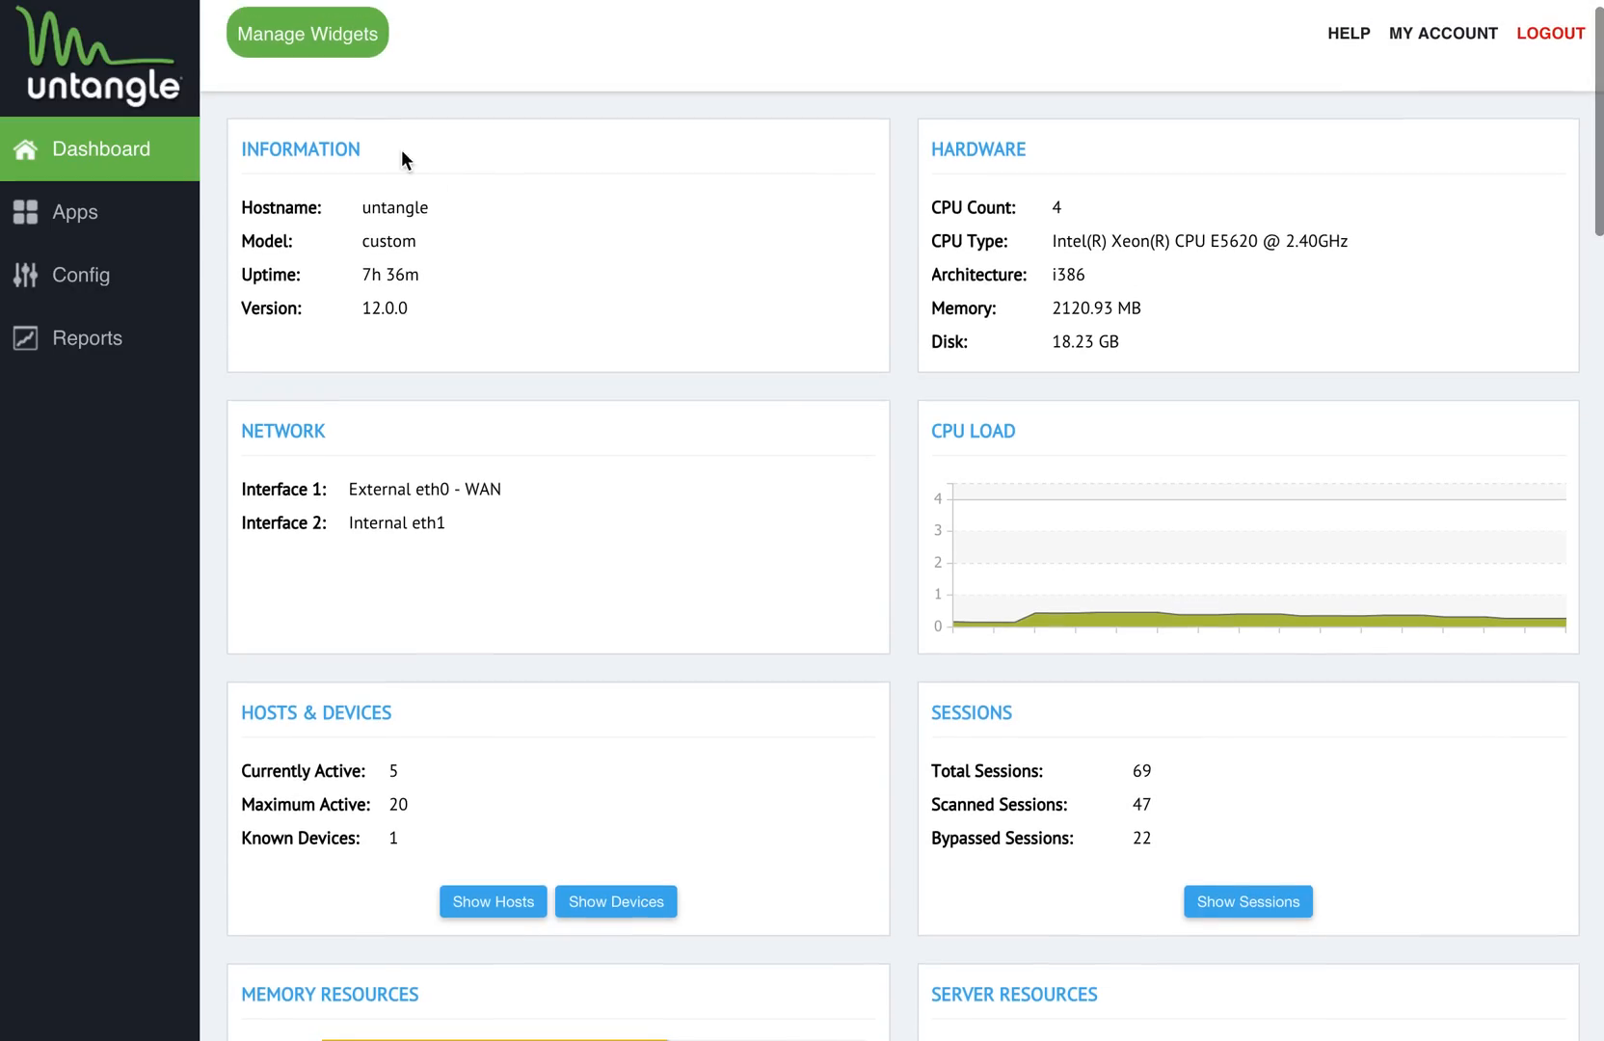
pyautogui.scroll(-3)
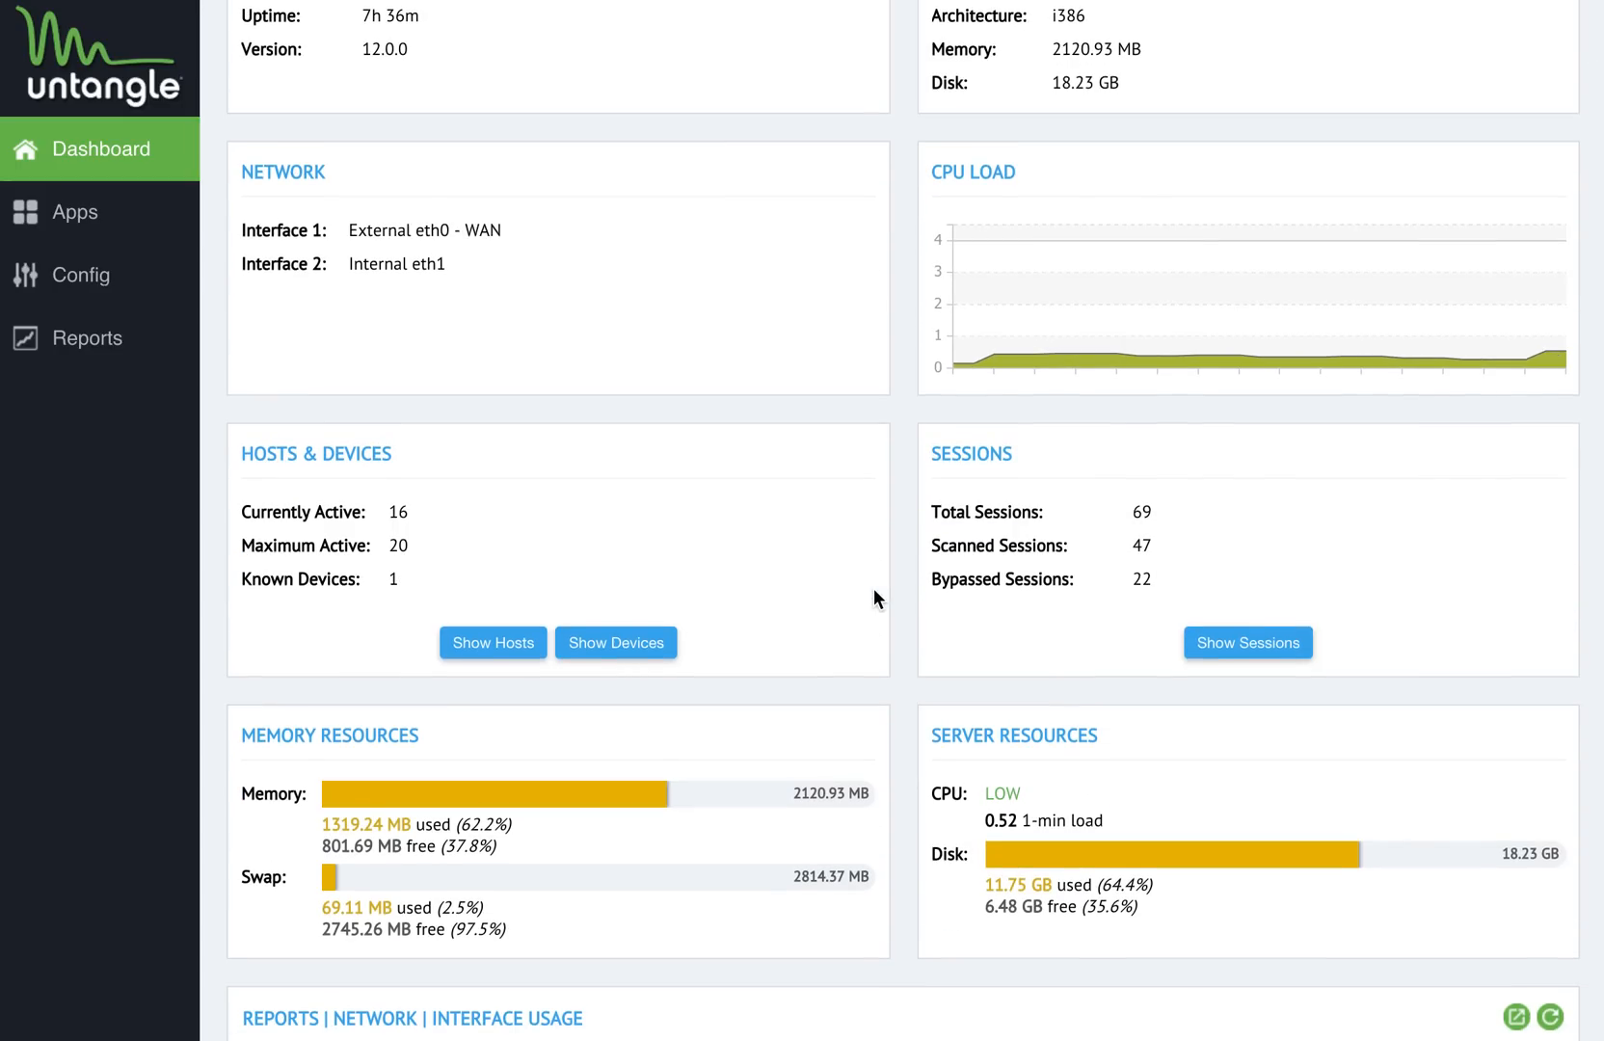
pyautogui.scroll(-3)
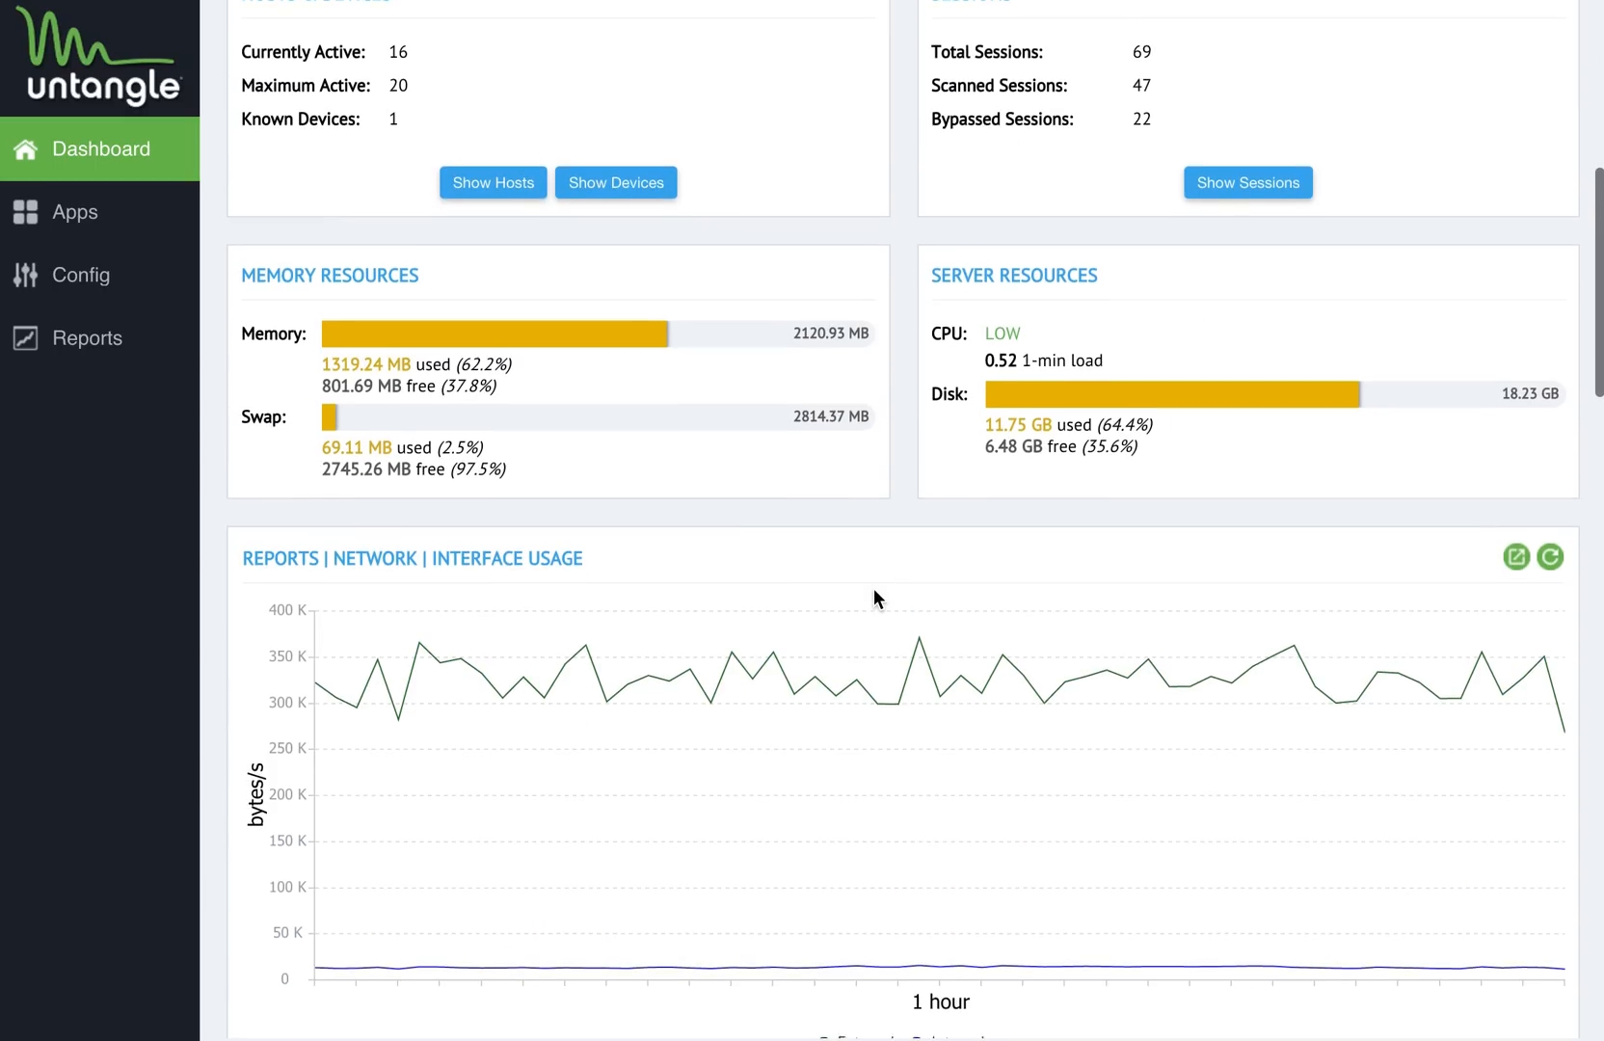
pyautogui.scroll(-3)
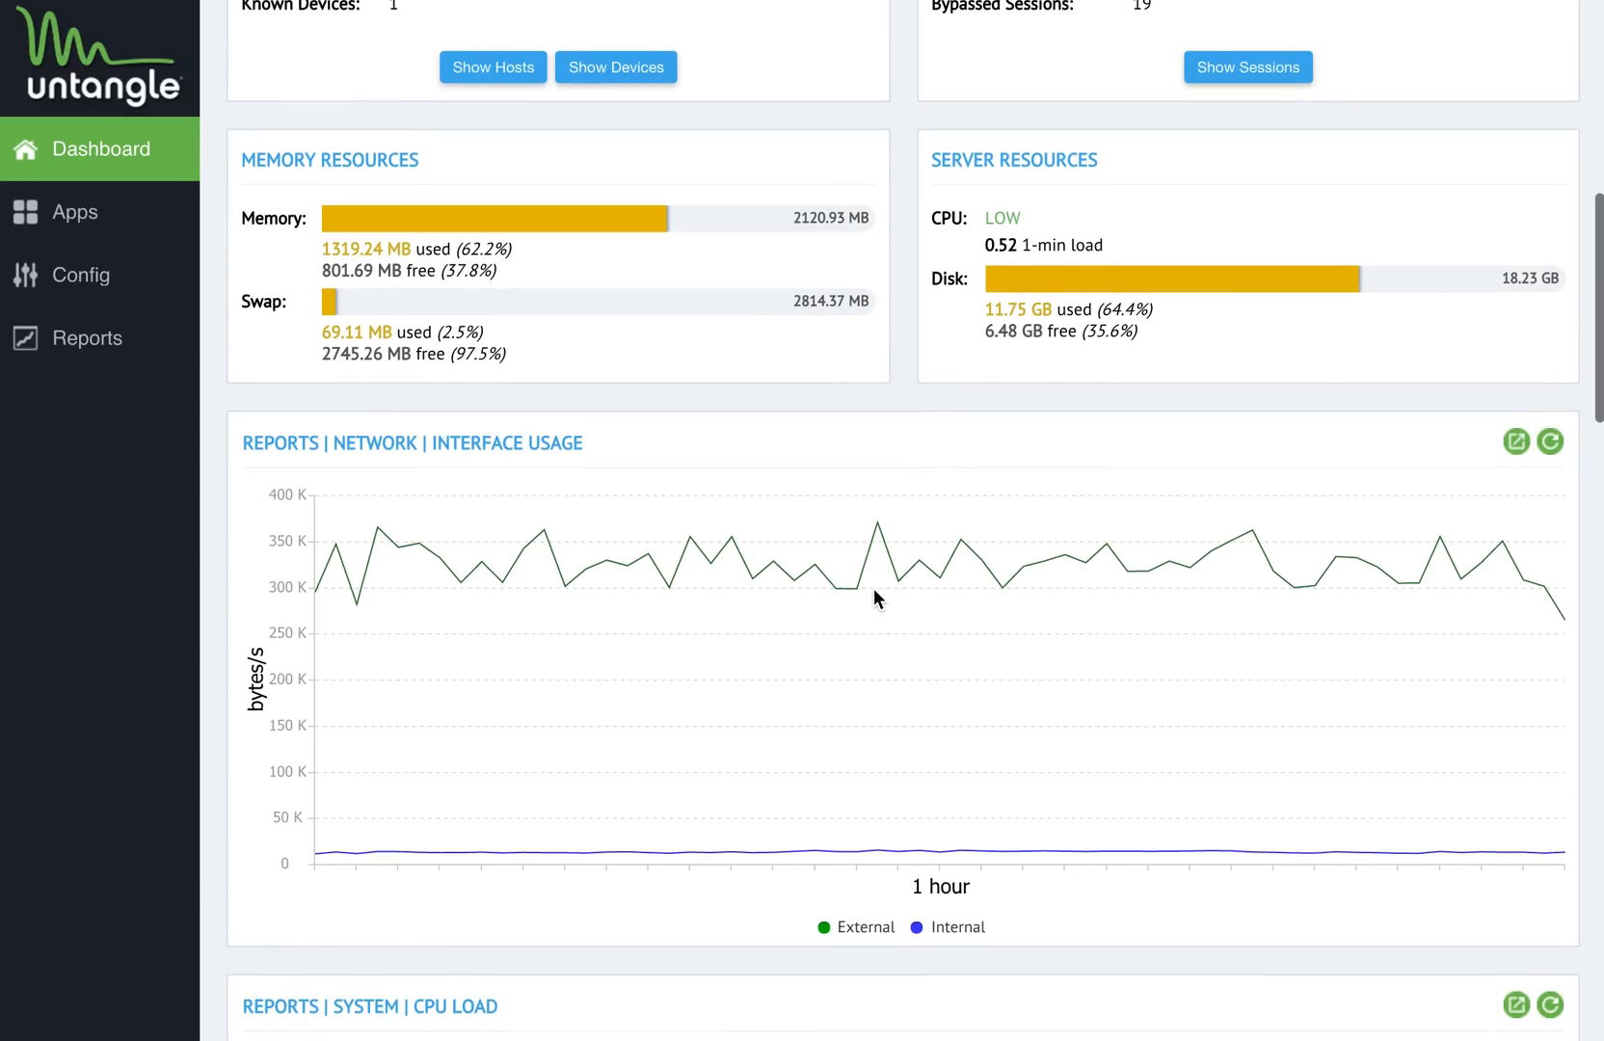
pyautogui.scroll(-3)
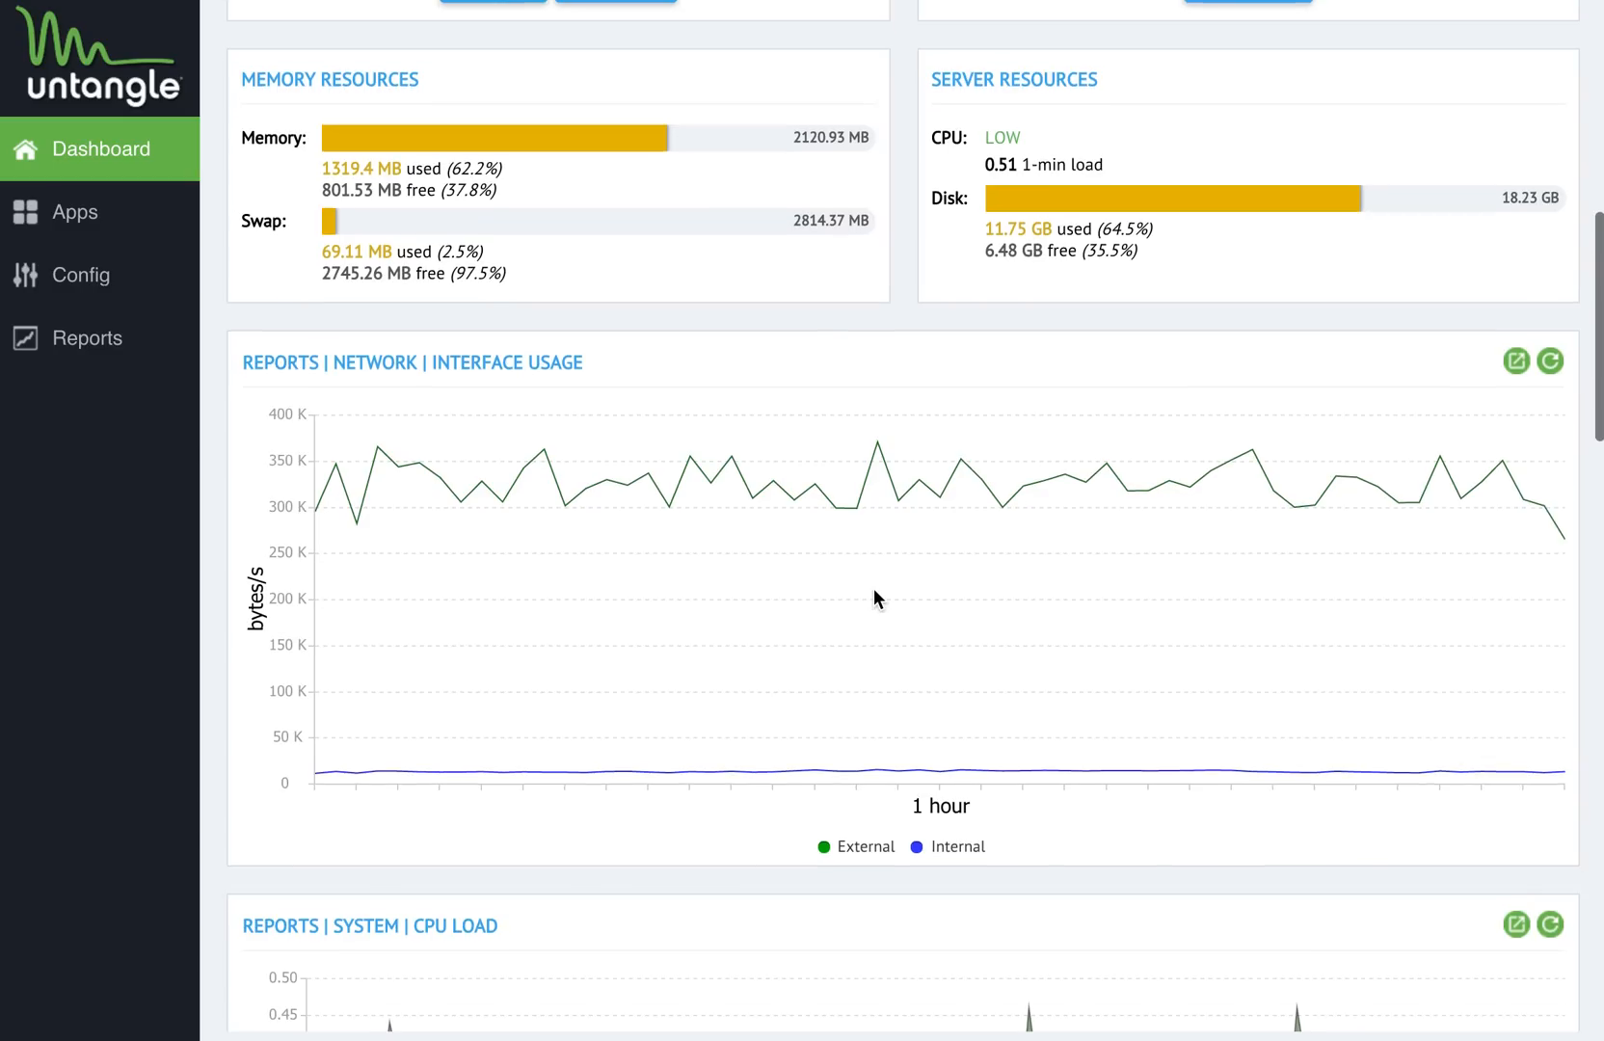
pyautogui.scroll(-3)
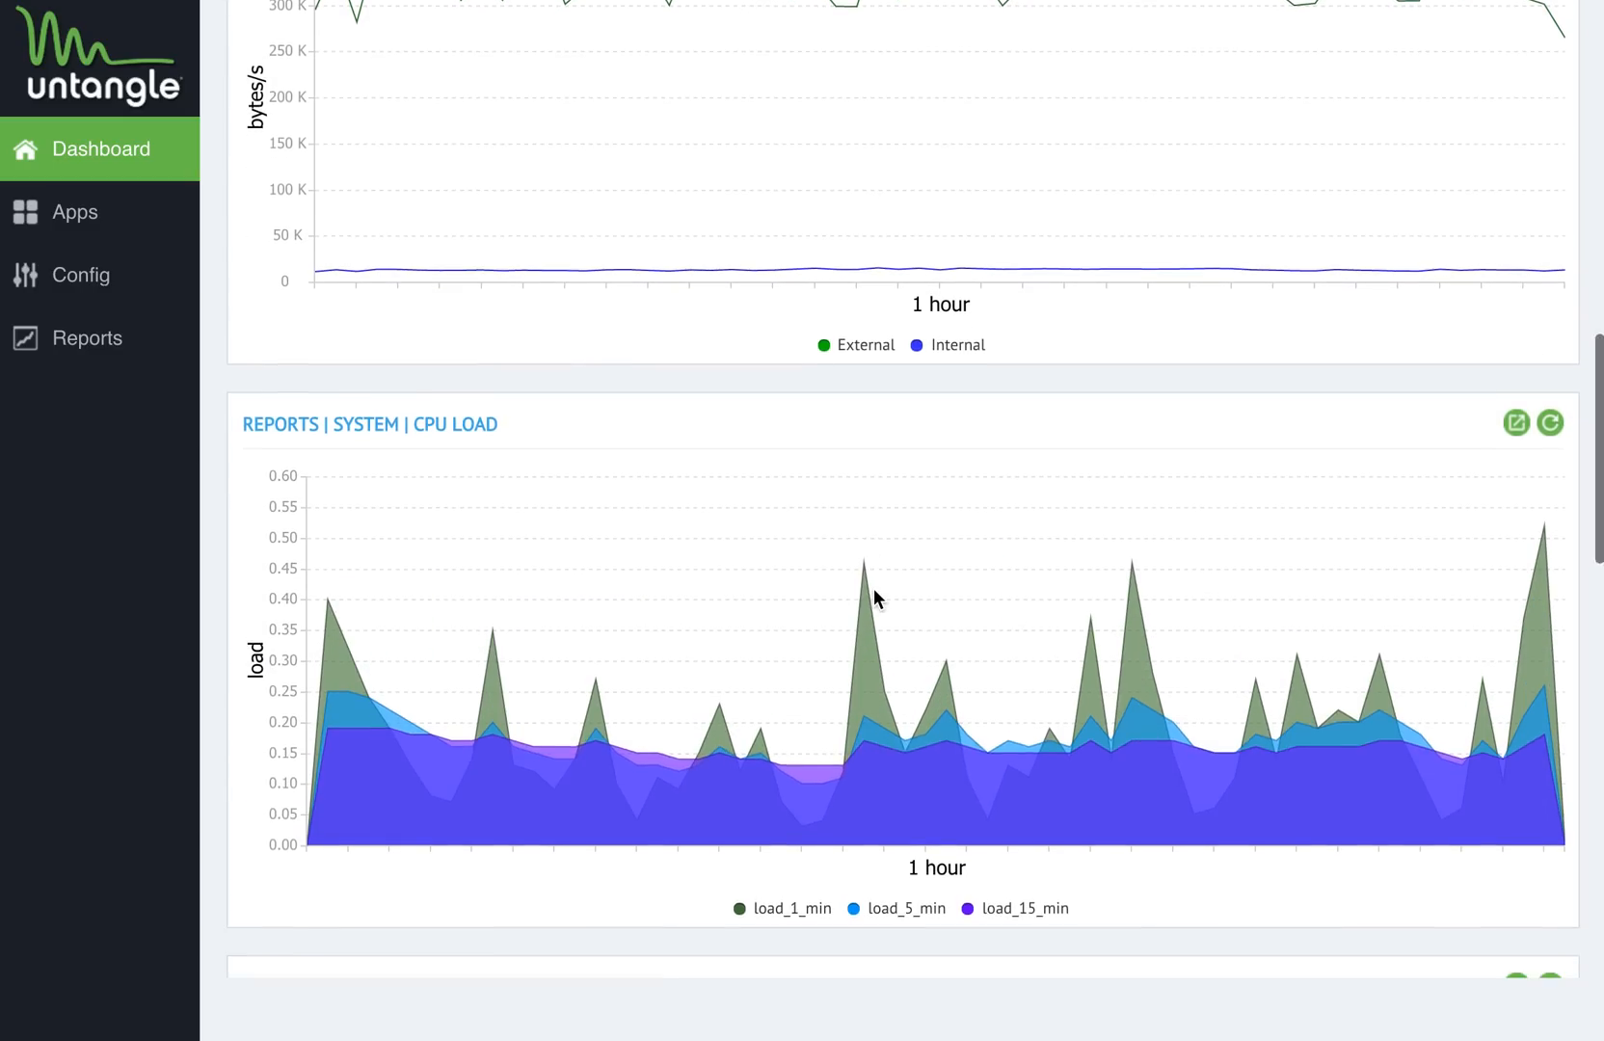
pyautogui.scroll(-3)
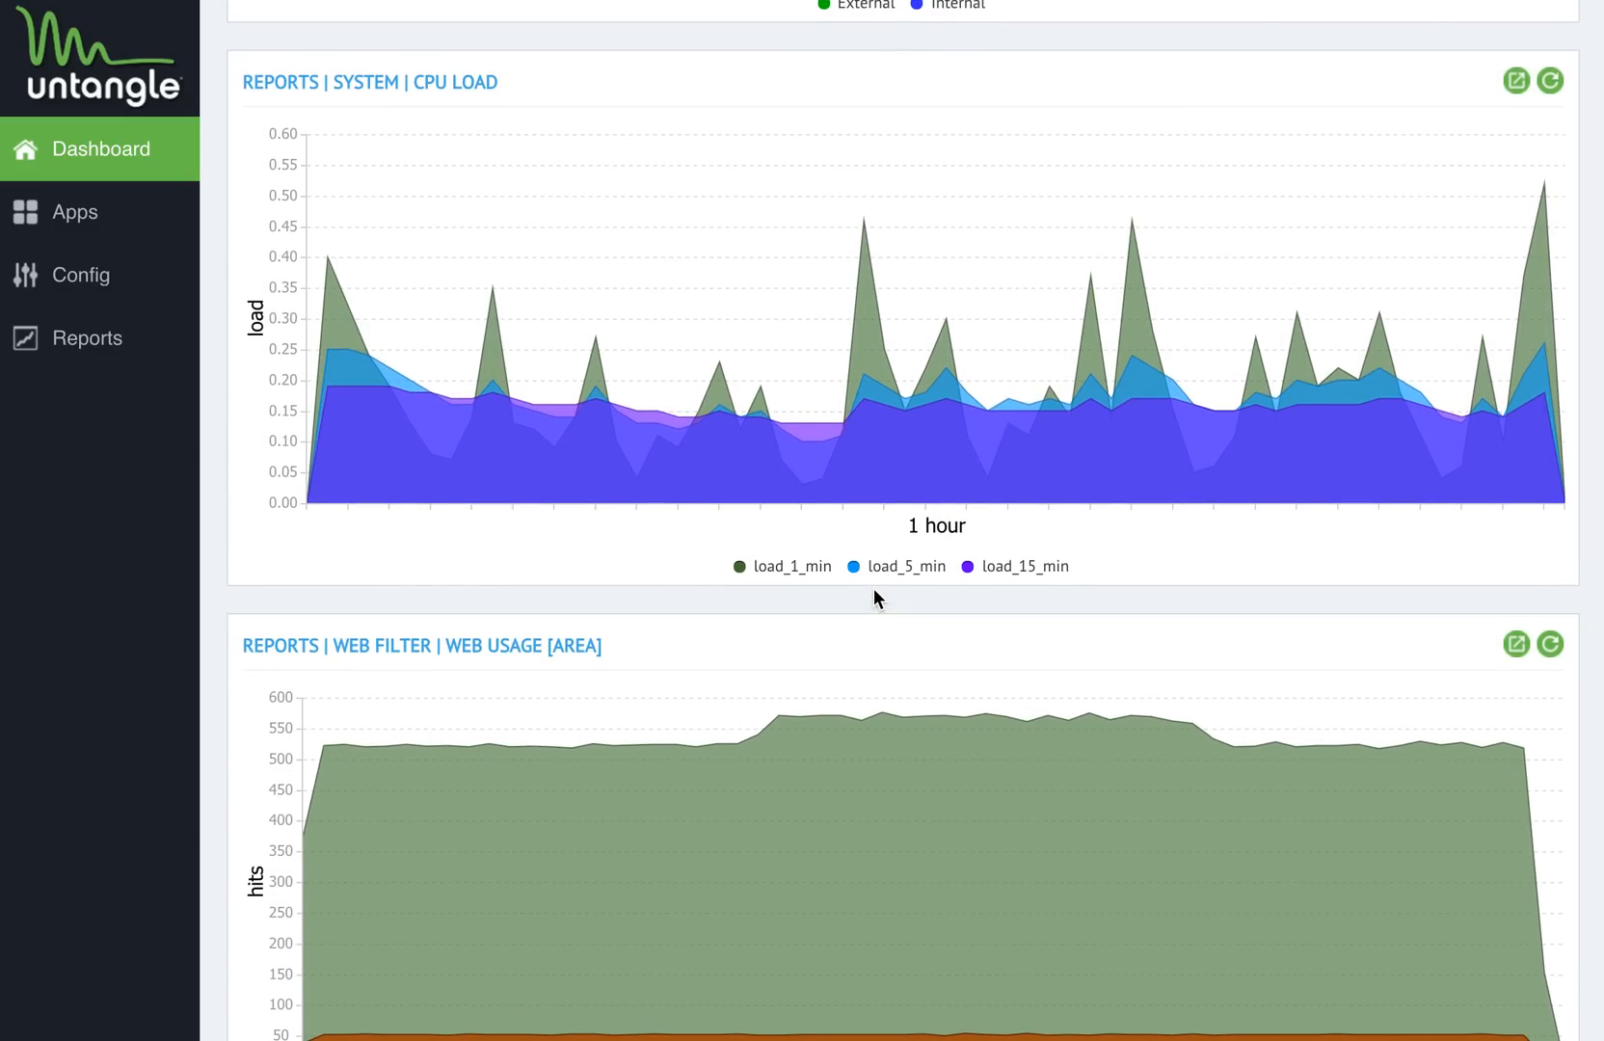
pyautogui.scroll(-3)
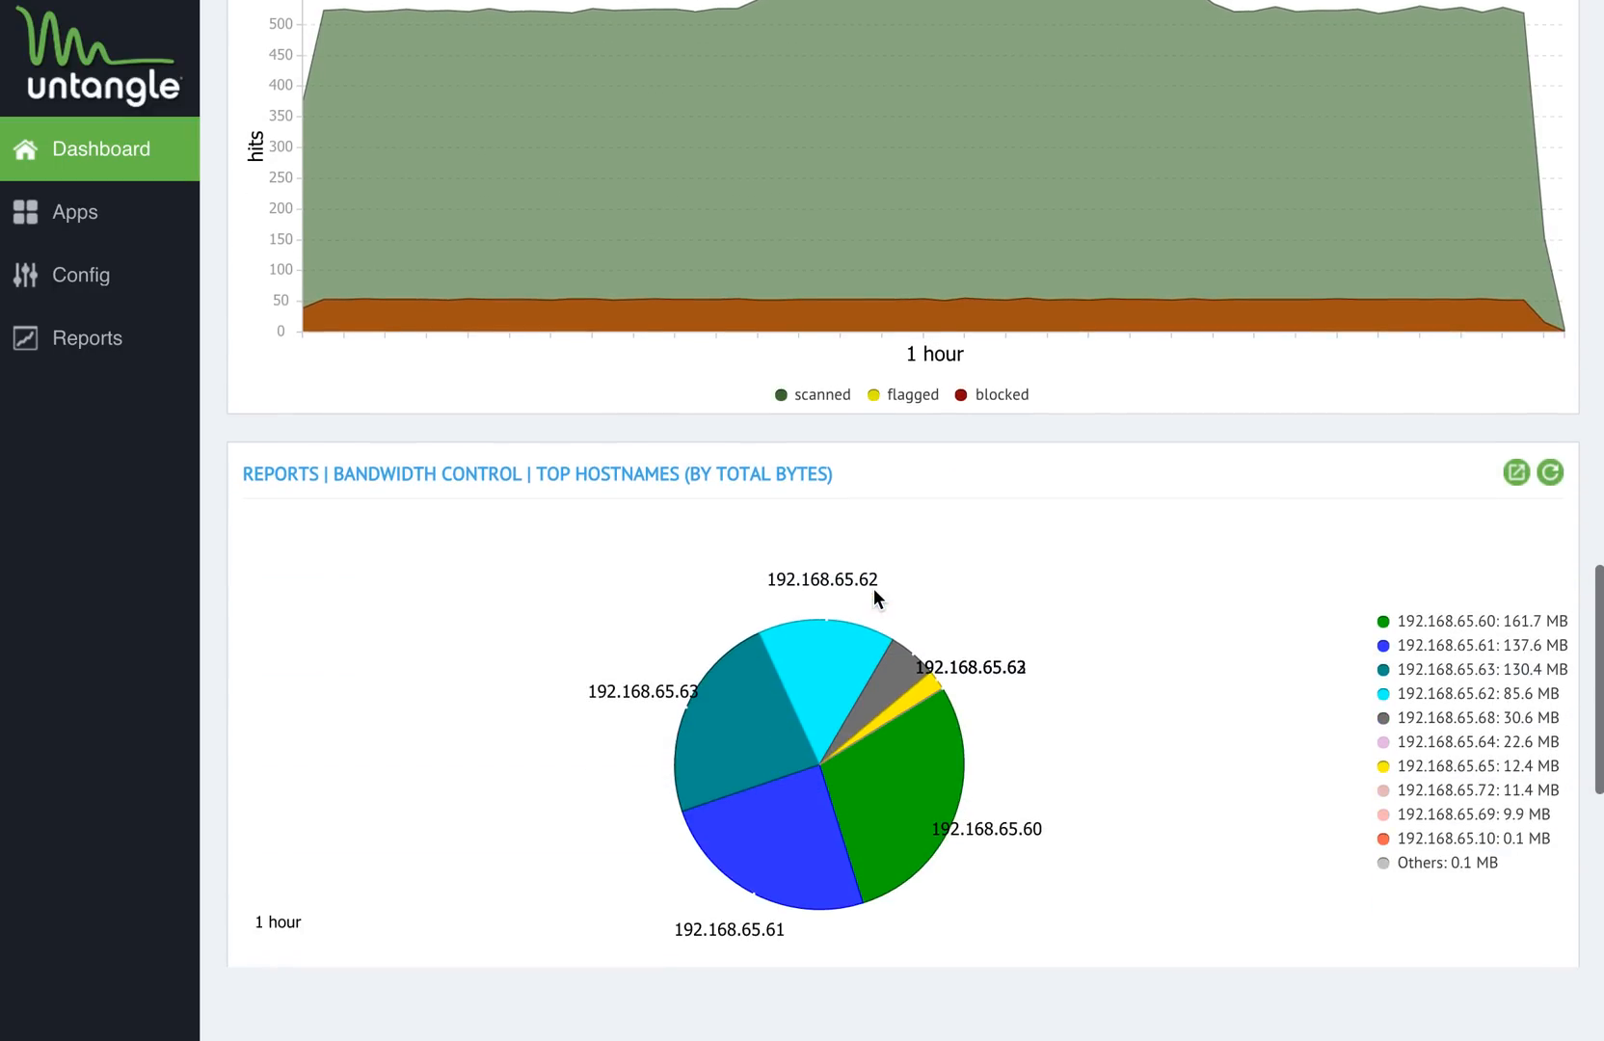
pyautogui.scroll(-3)
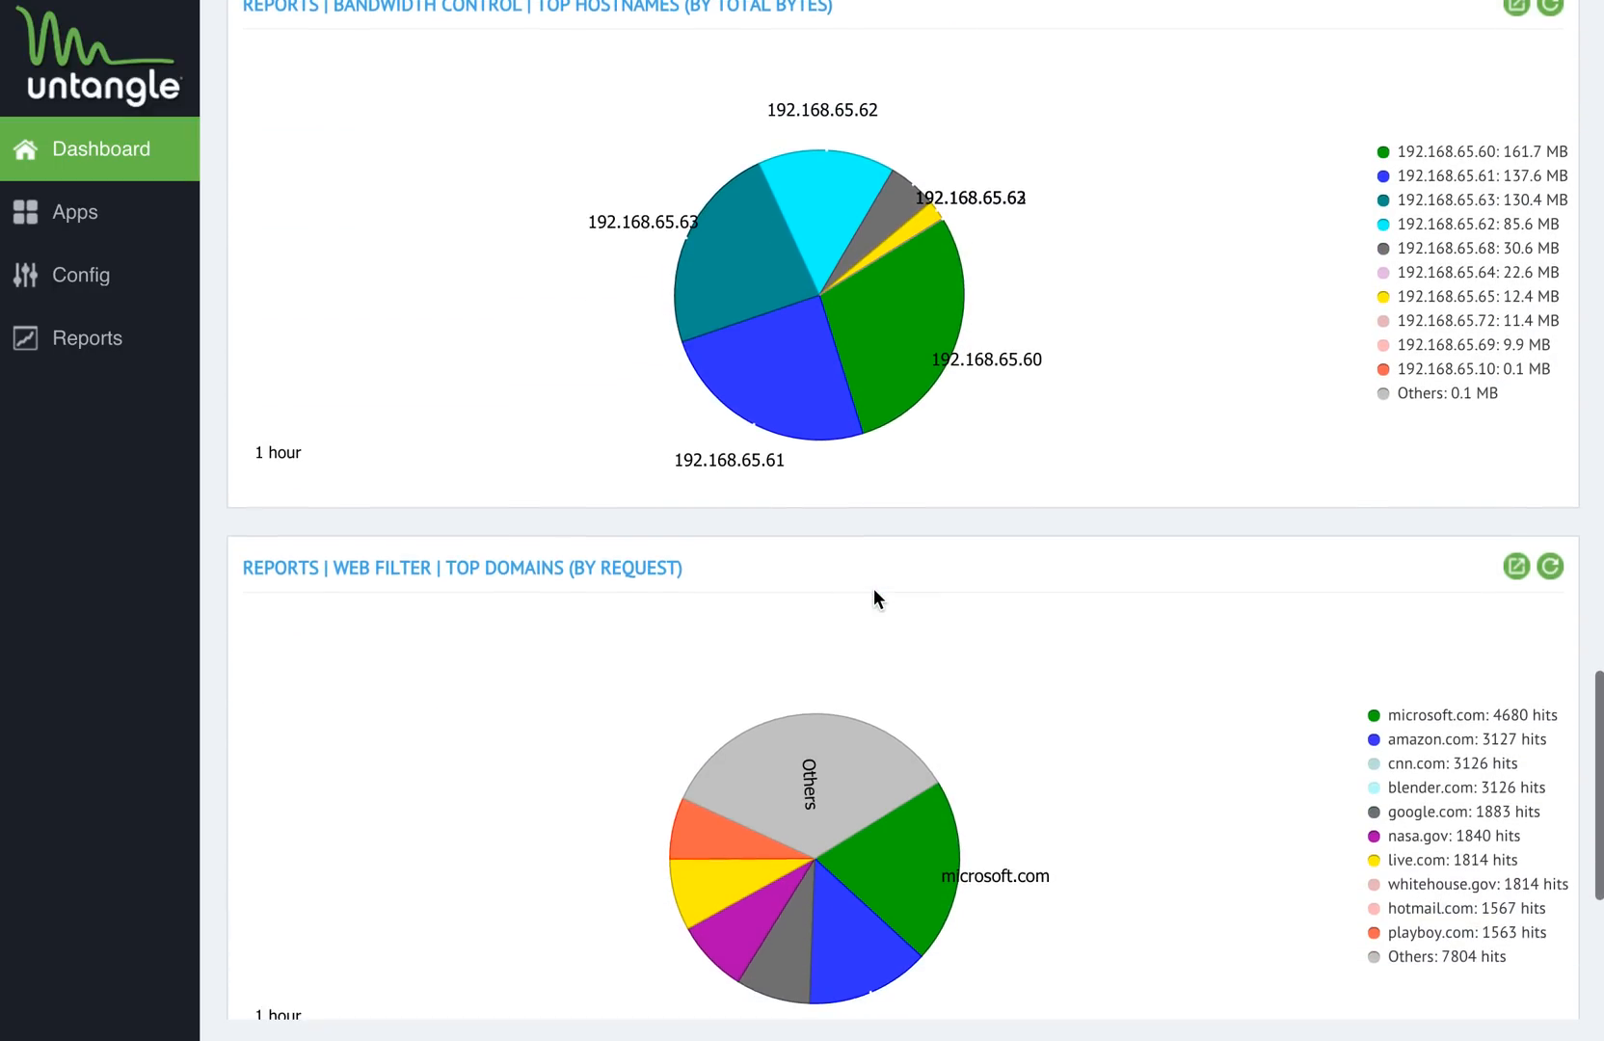
pyautogui.scroll(-3)
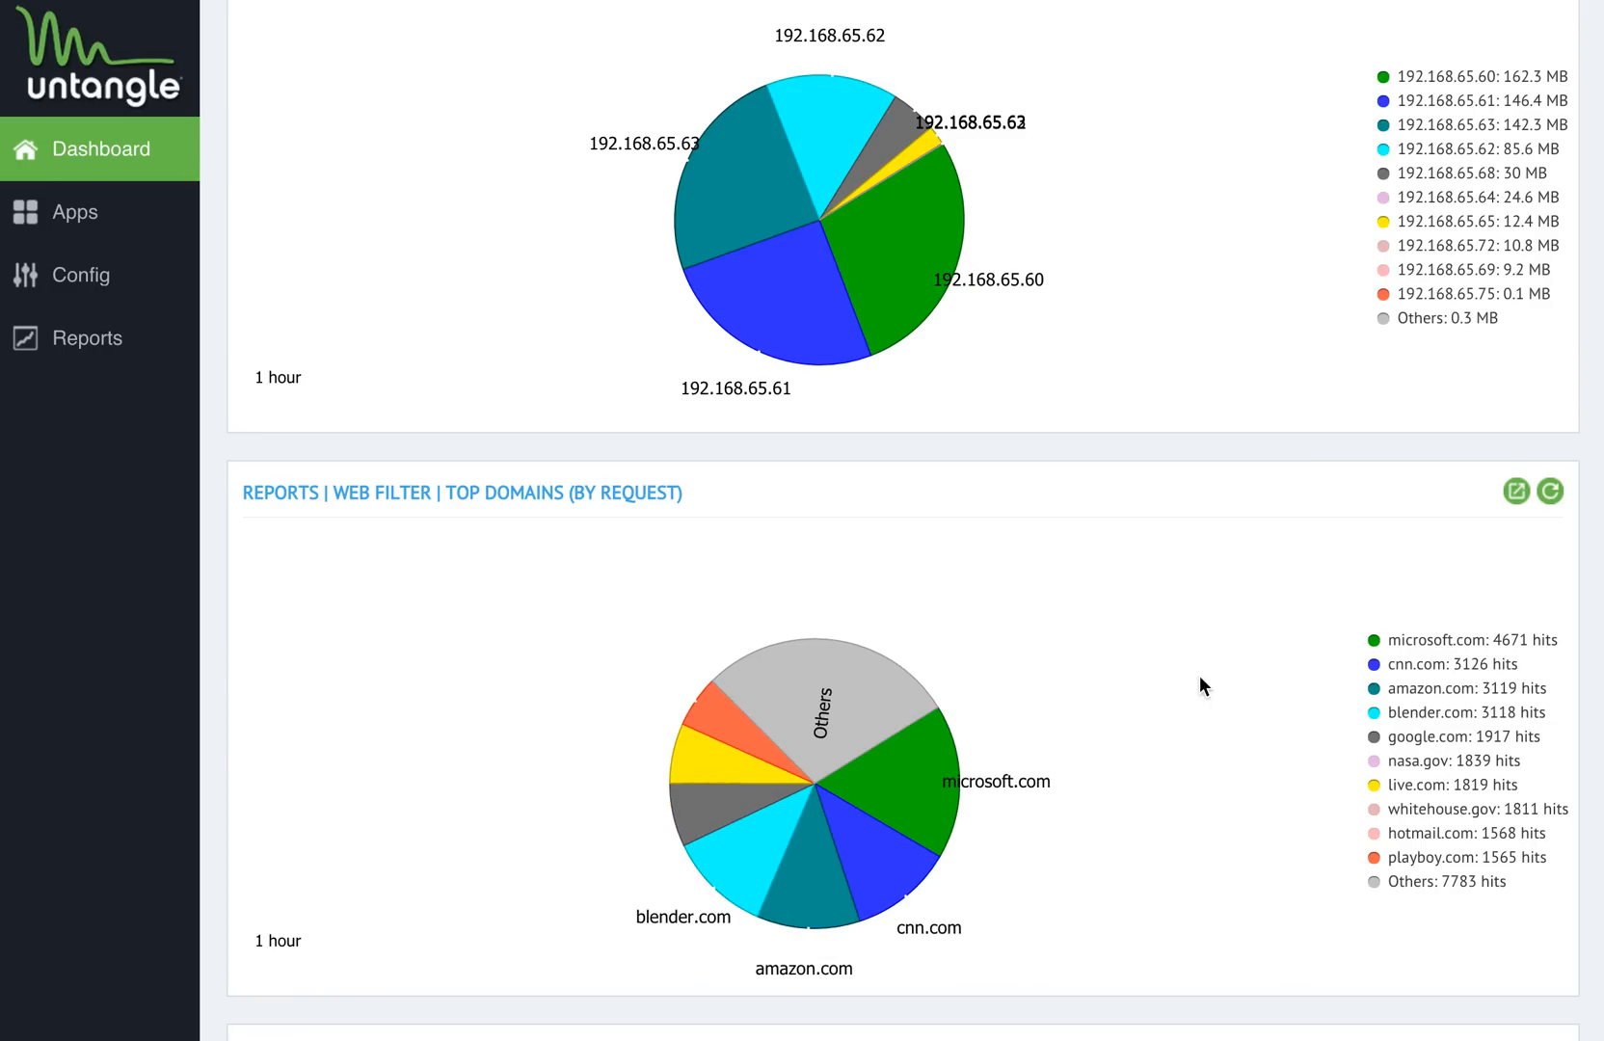
pyautogui.scroll(-3)
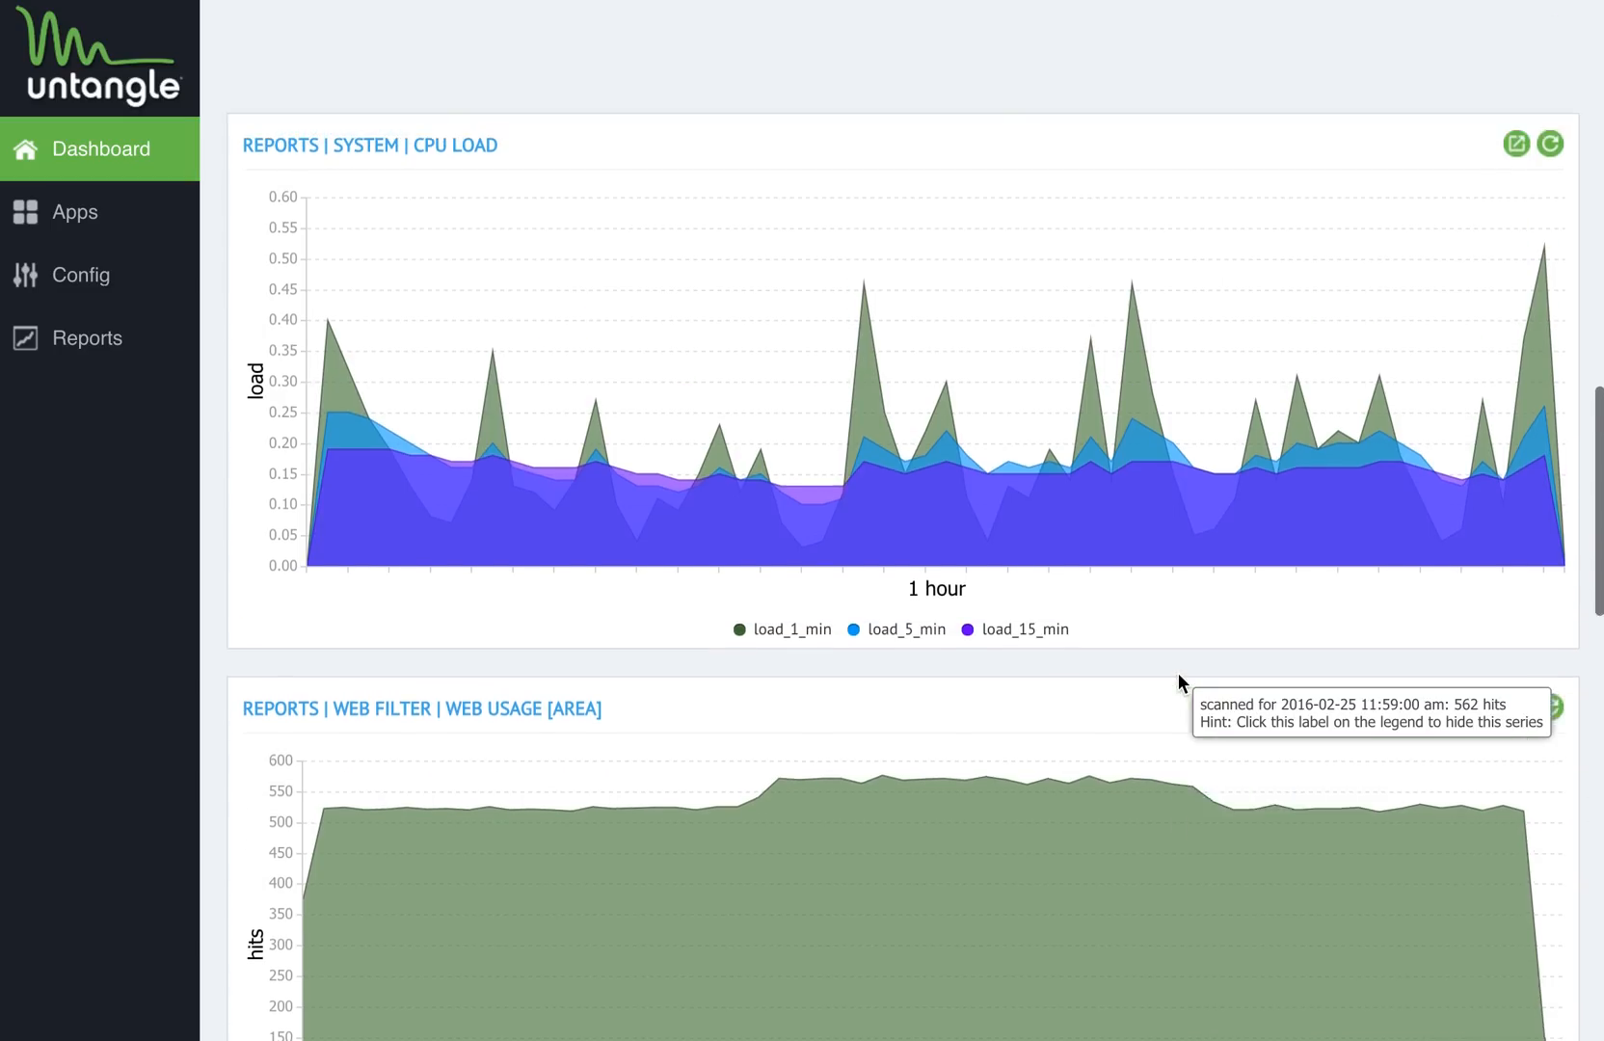
pyautogui.click(97, 148)
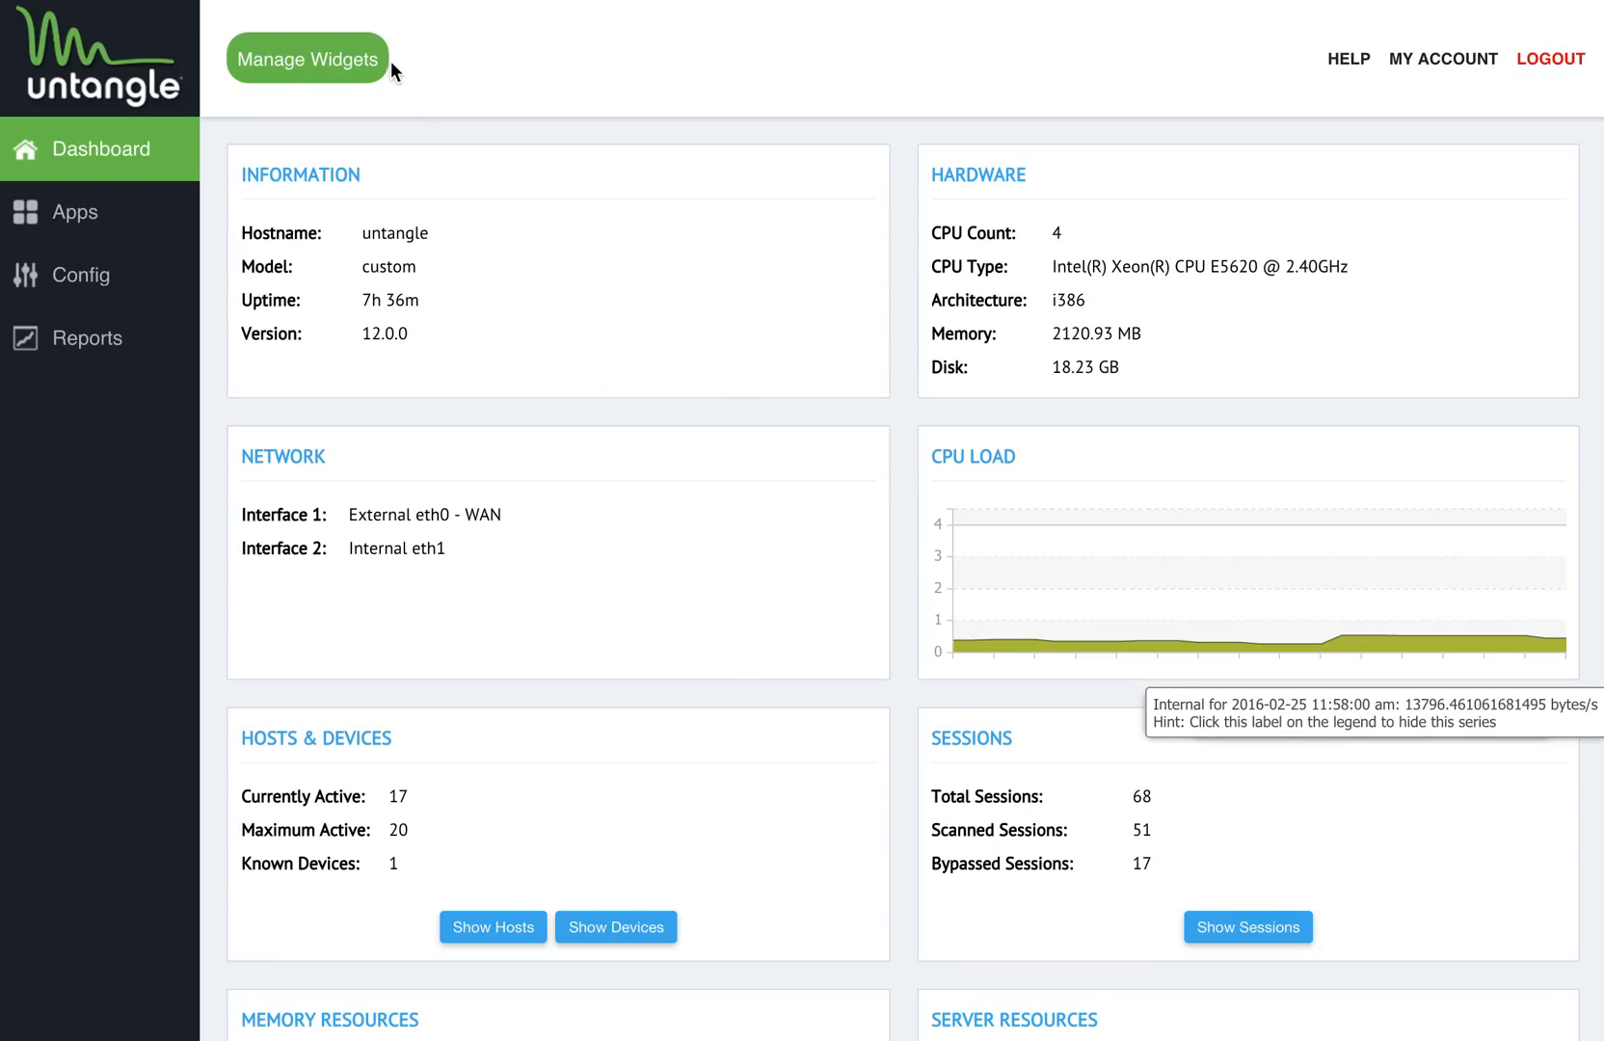
pyautogui.click(306, 58)
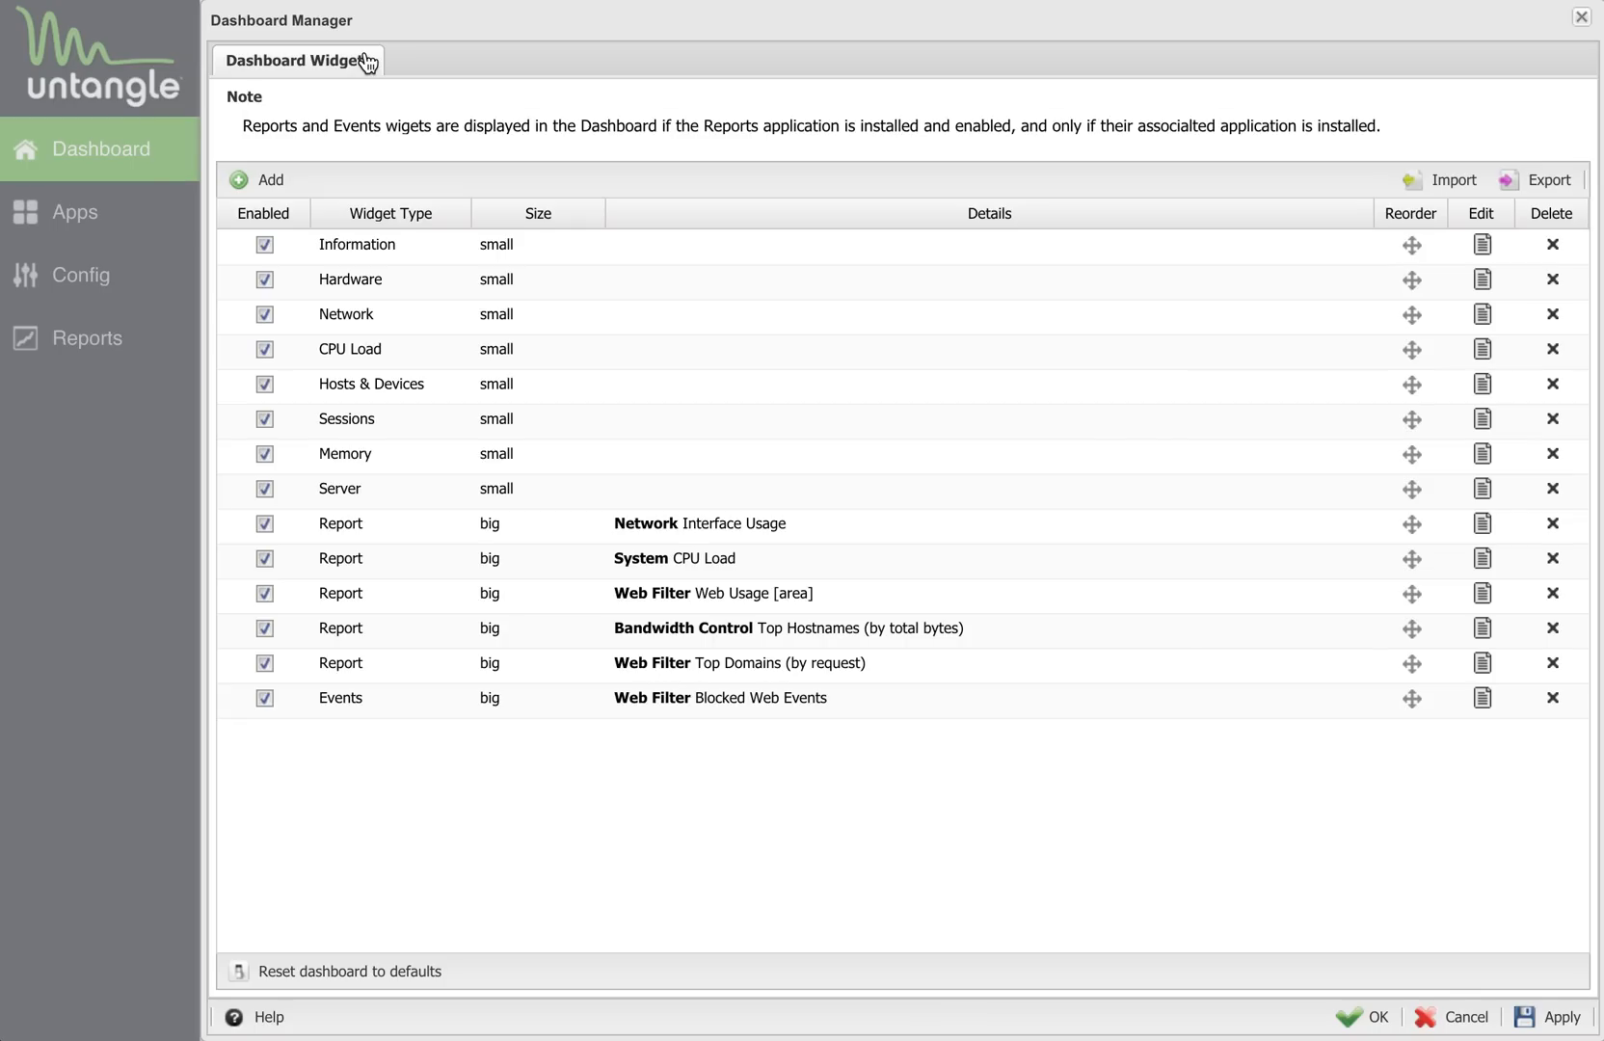
pyautogui.click(274, 179)
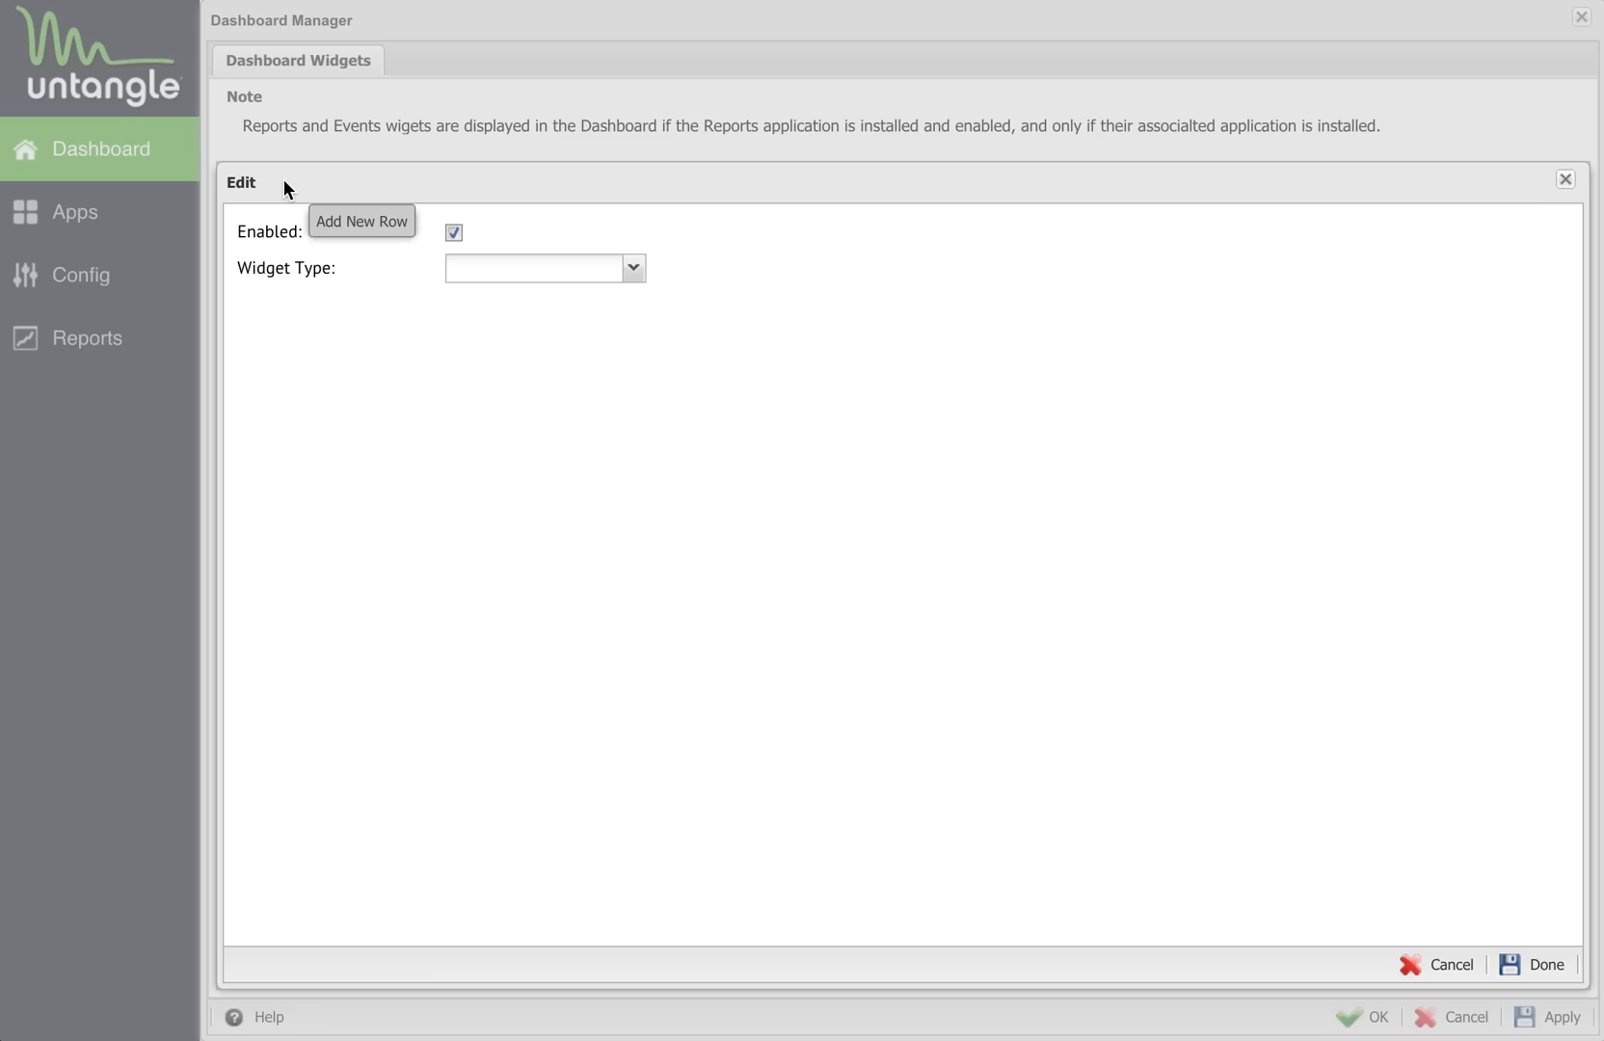
# Configure the widget as a Report showing Firewall - Firewall Summary and confirm it onto the dashboard.
pyautogui.click(633, 268)
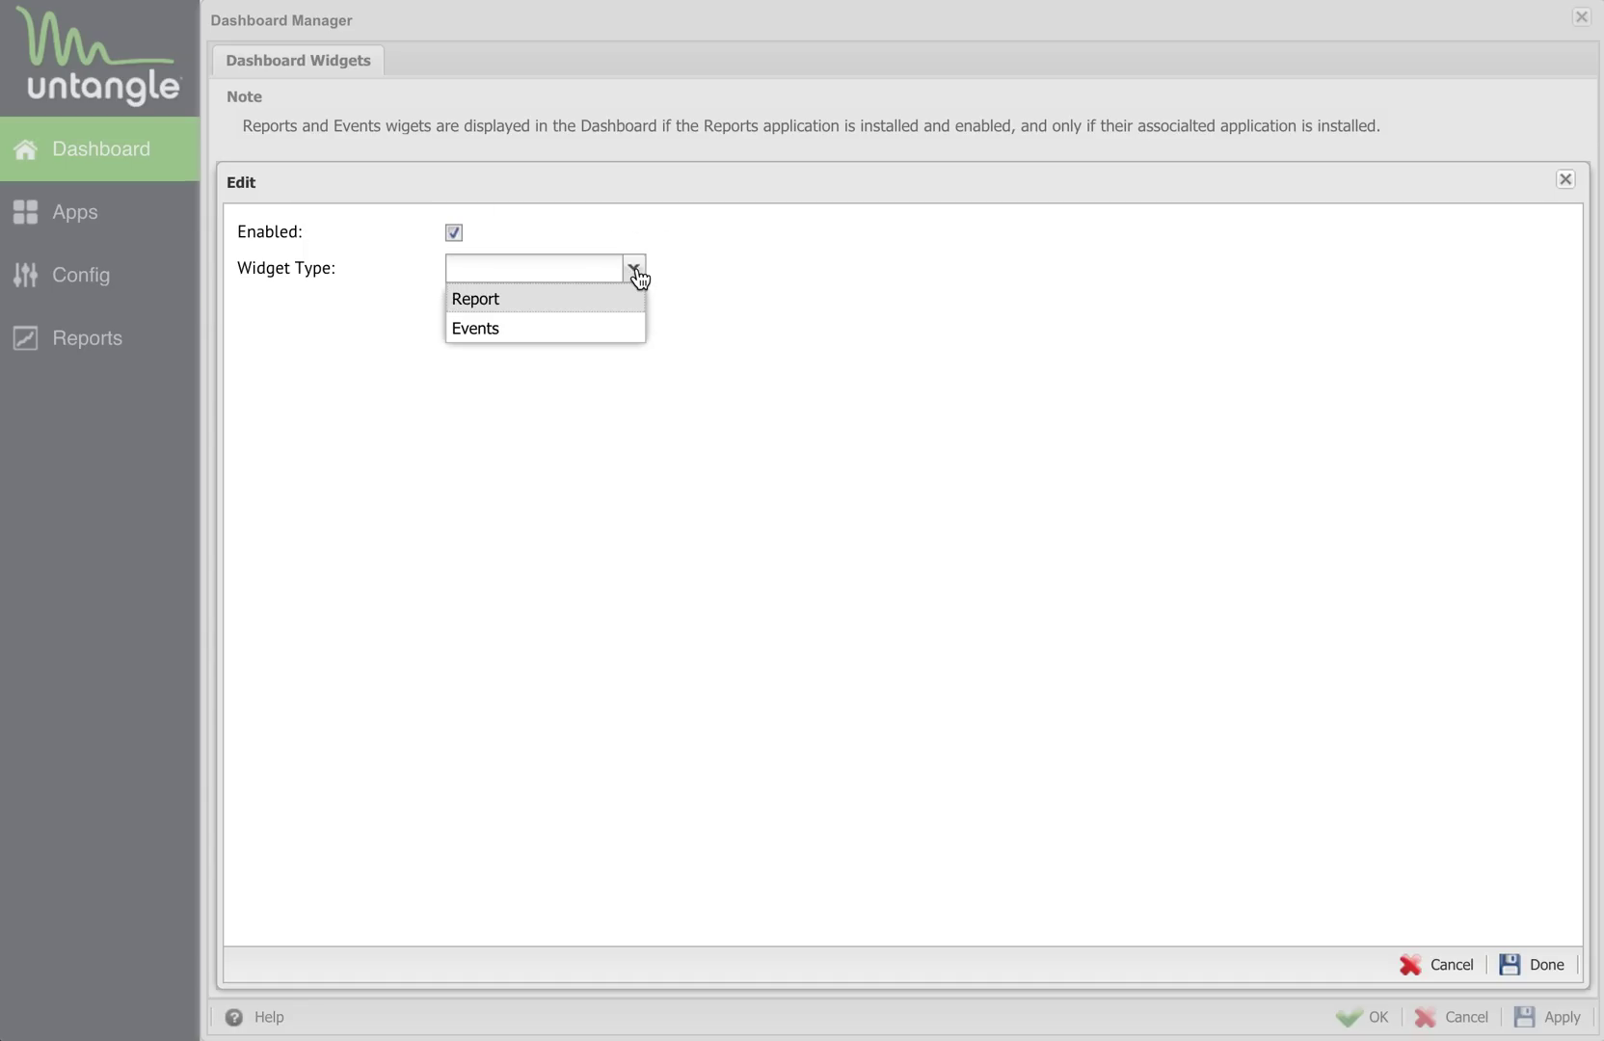
pyautogui.click(474, 296)
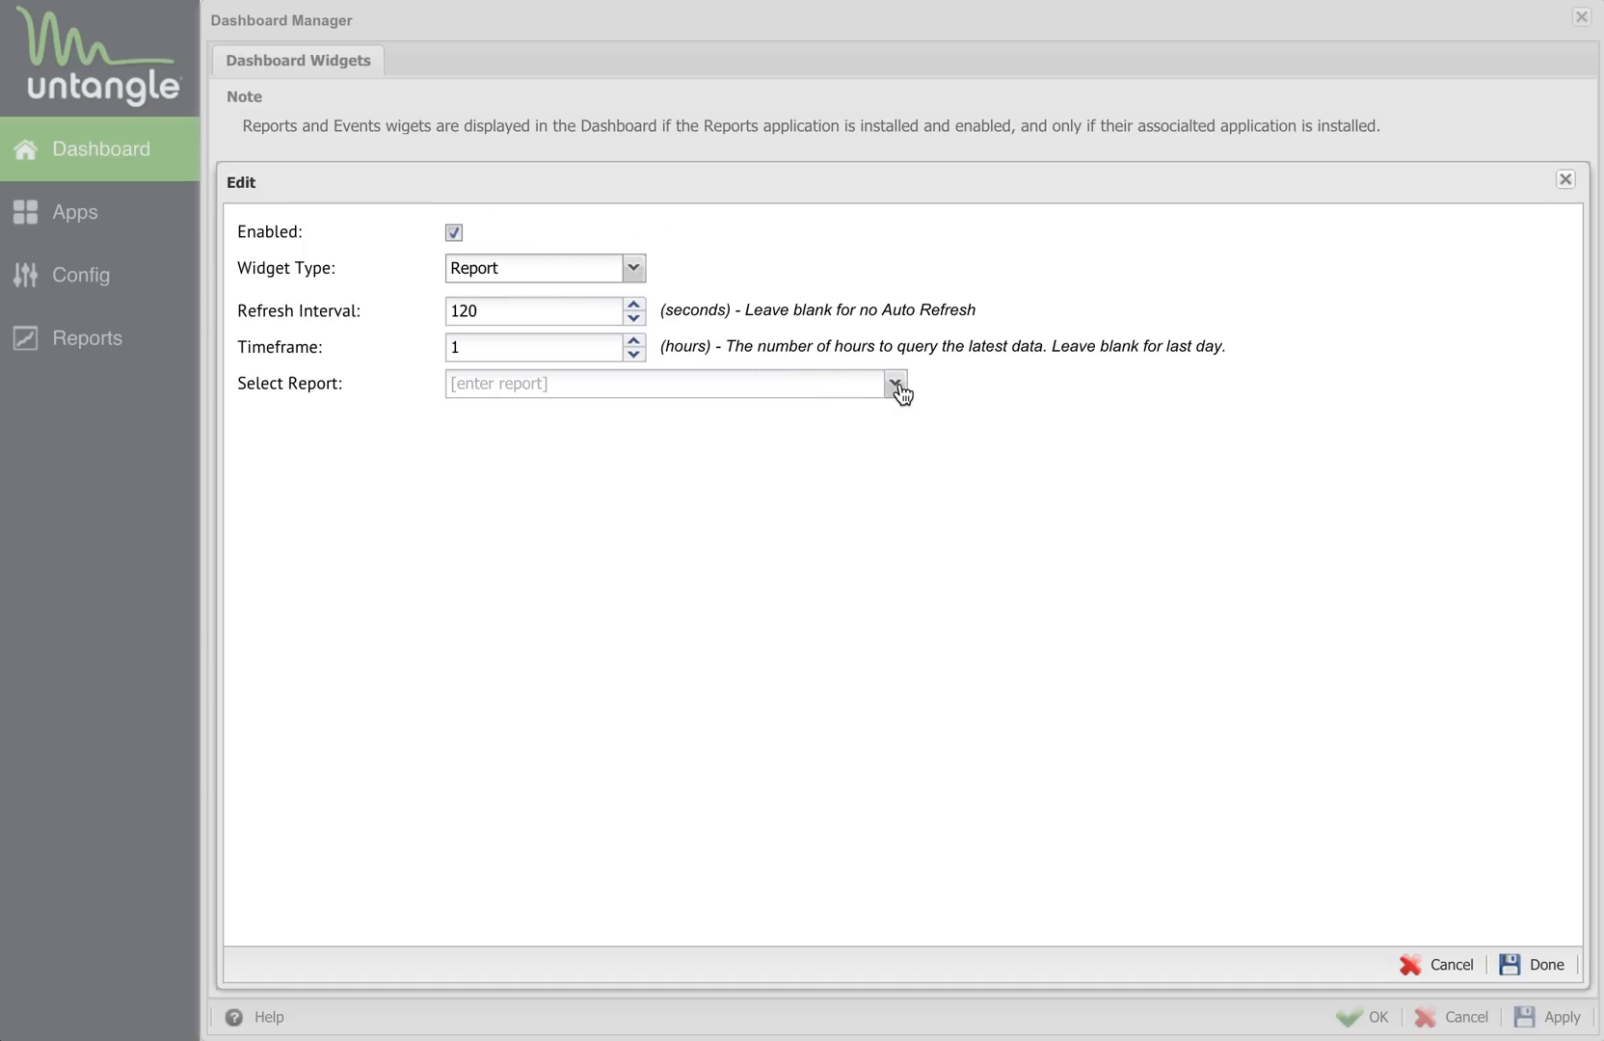
pyautogui.click(894, 382)
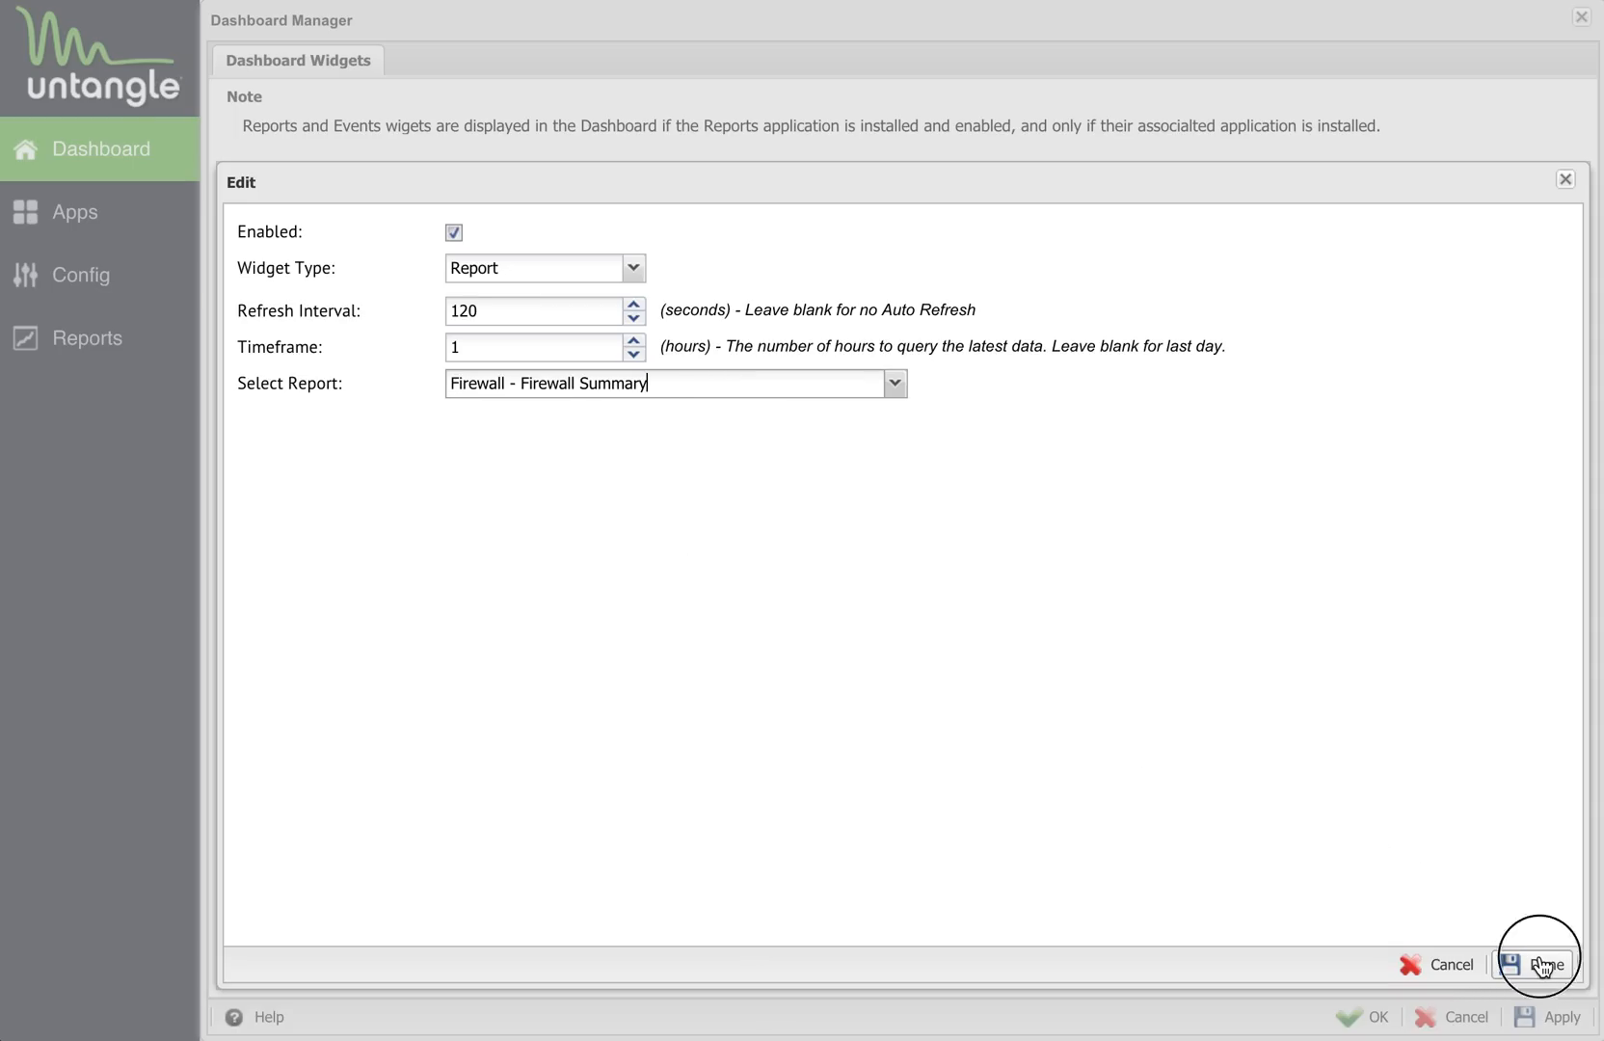
pyautogui.click(1536, 963)
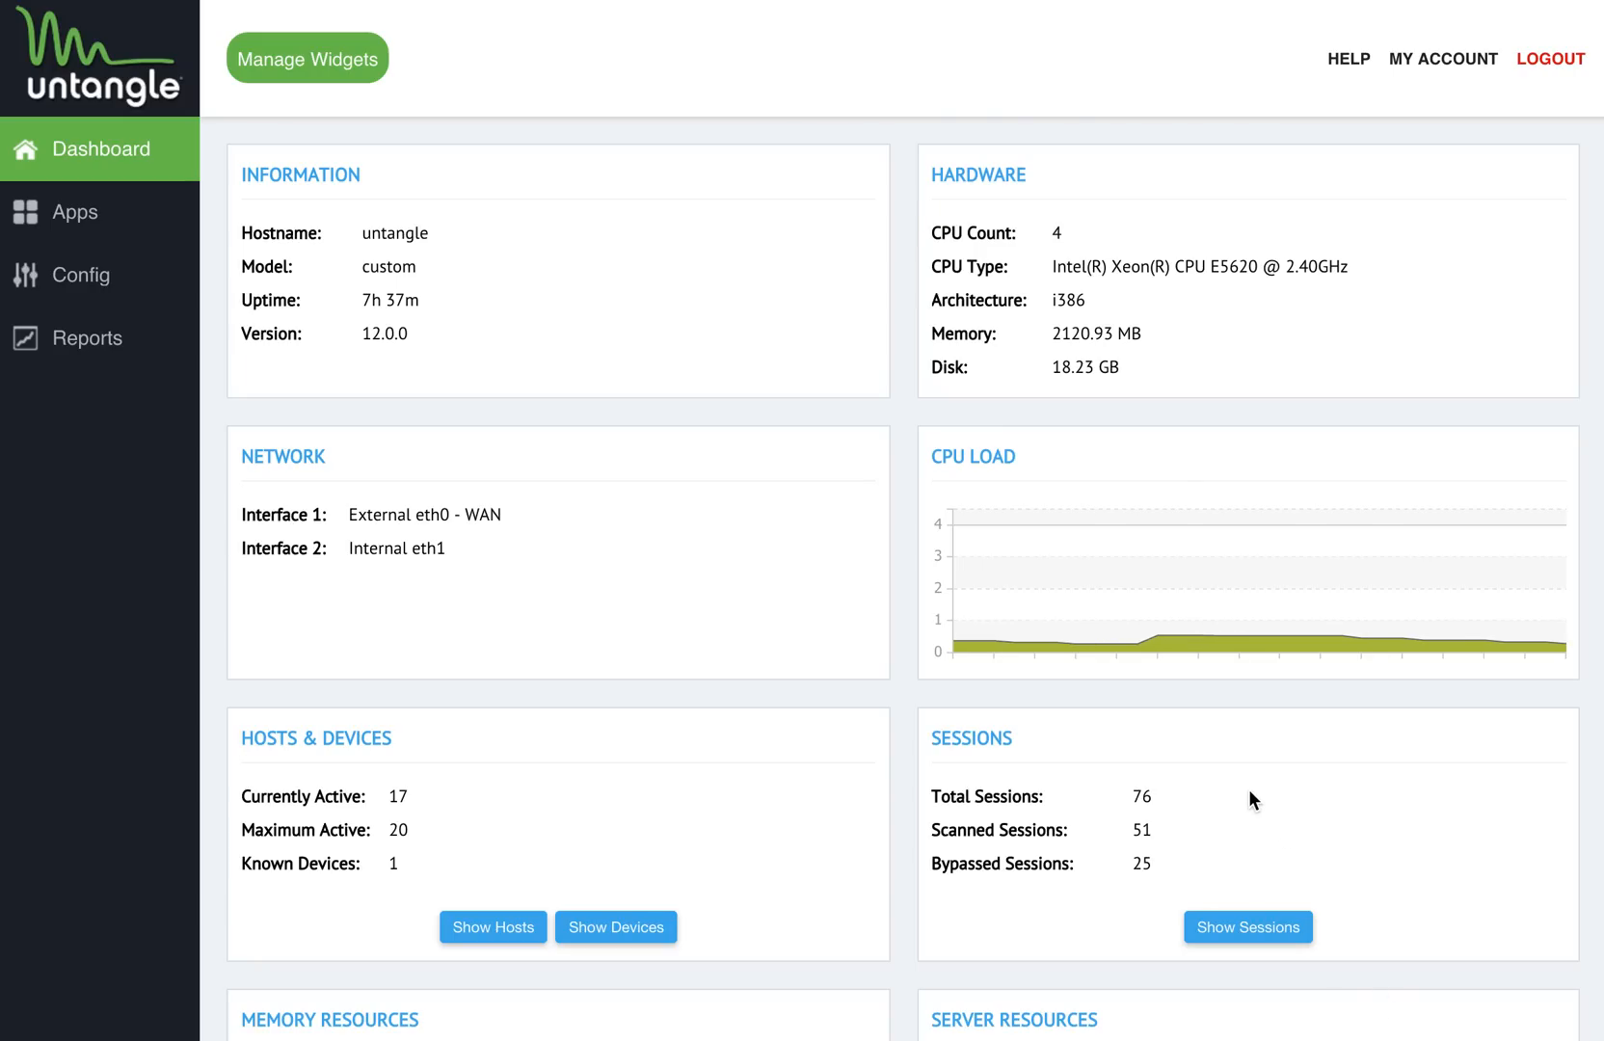
pyautogui.scroll(-3)
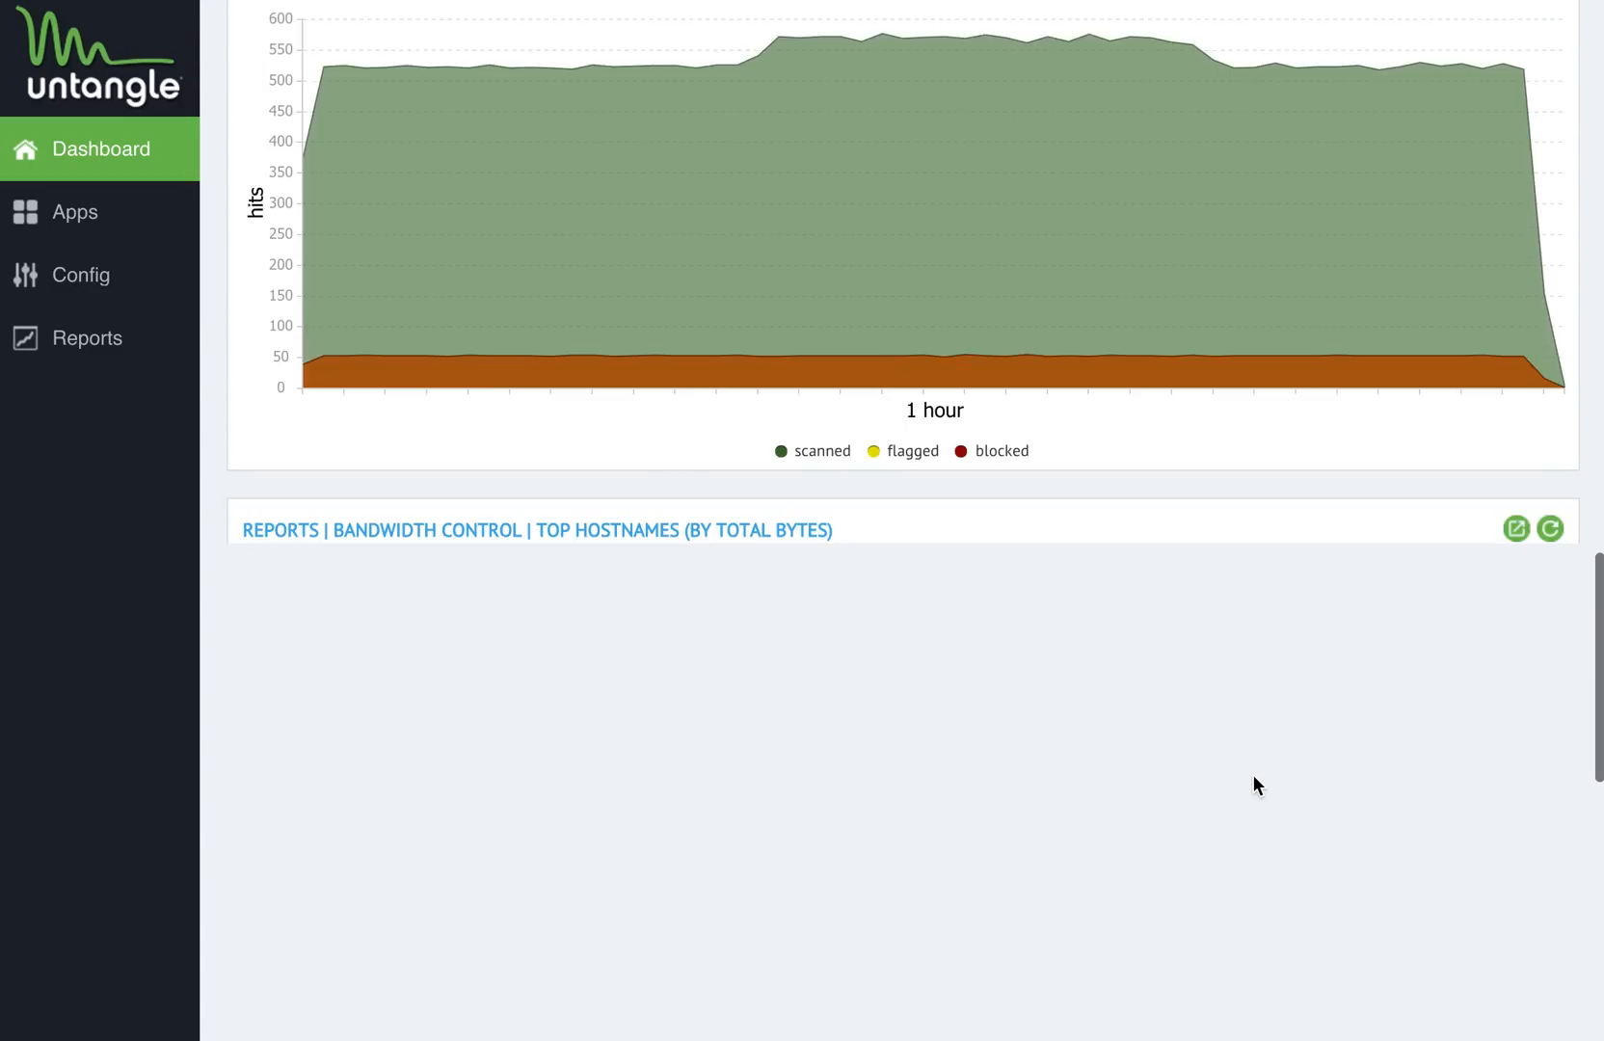
pyautogui.scroll(3)
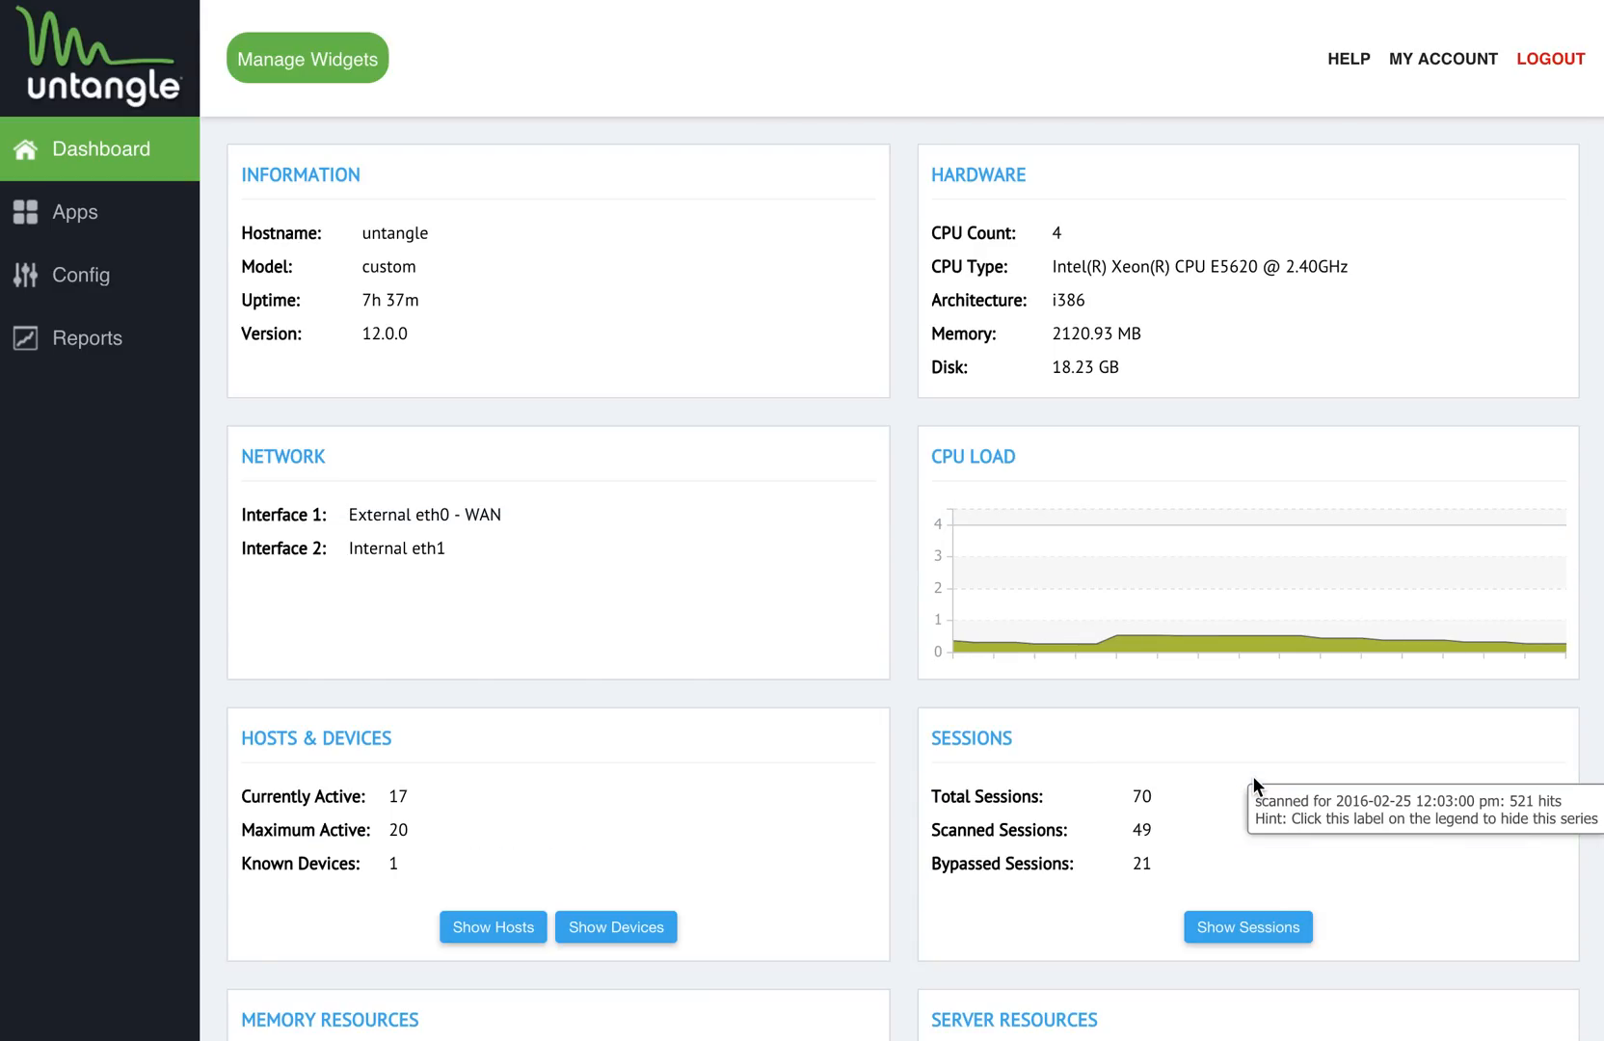
pyautogui.moveTo(1257, 786)
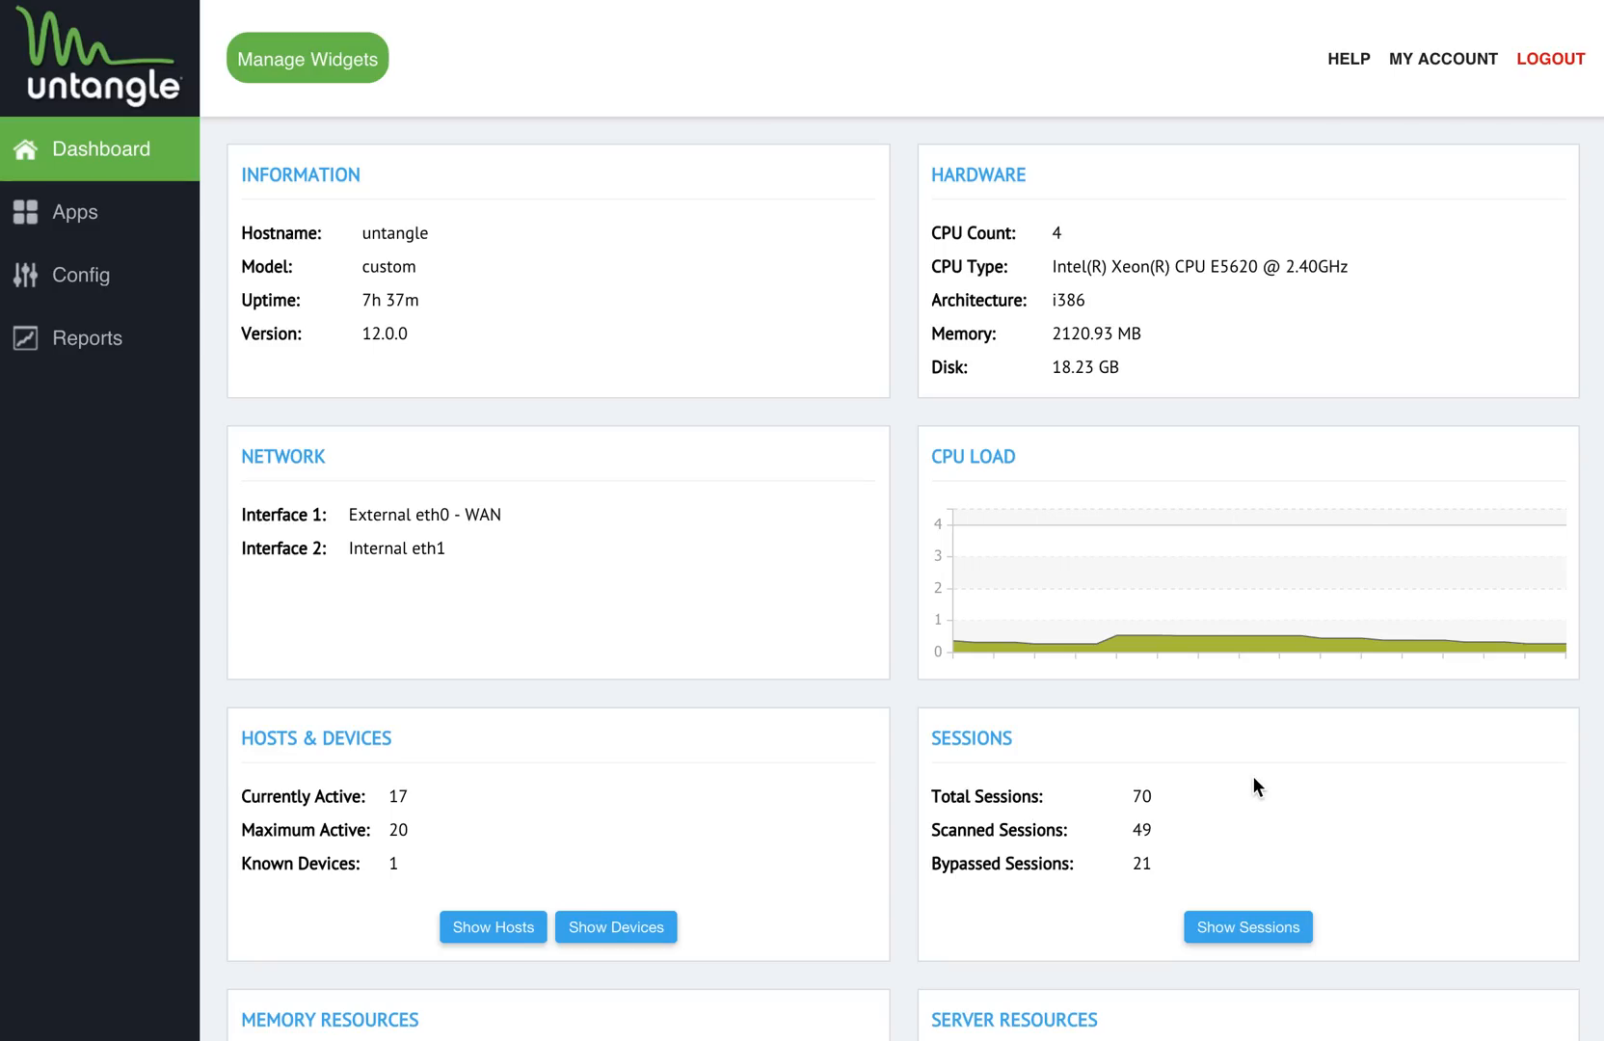